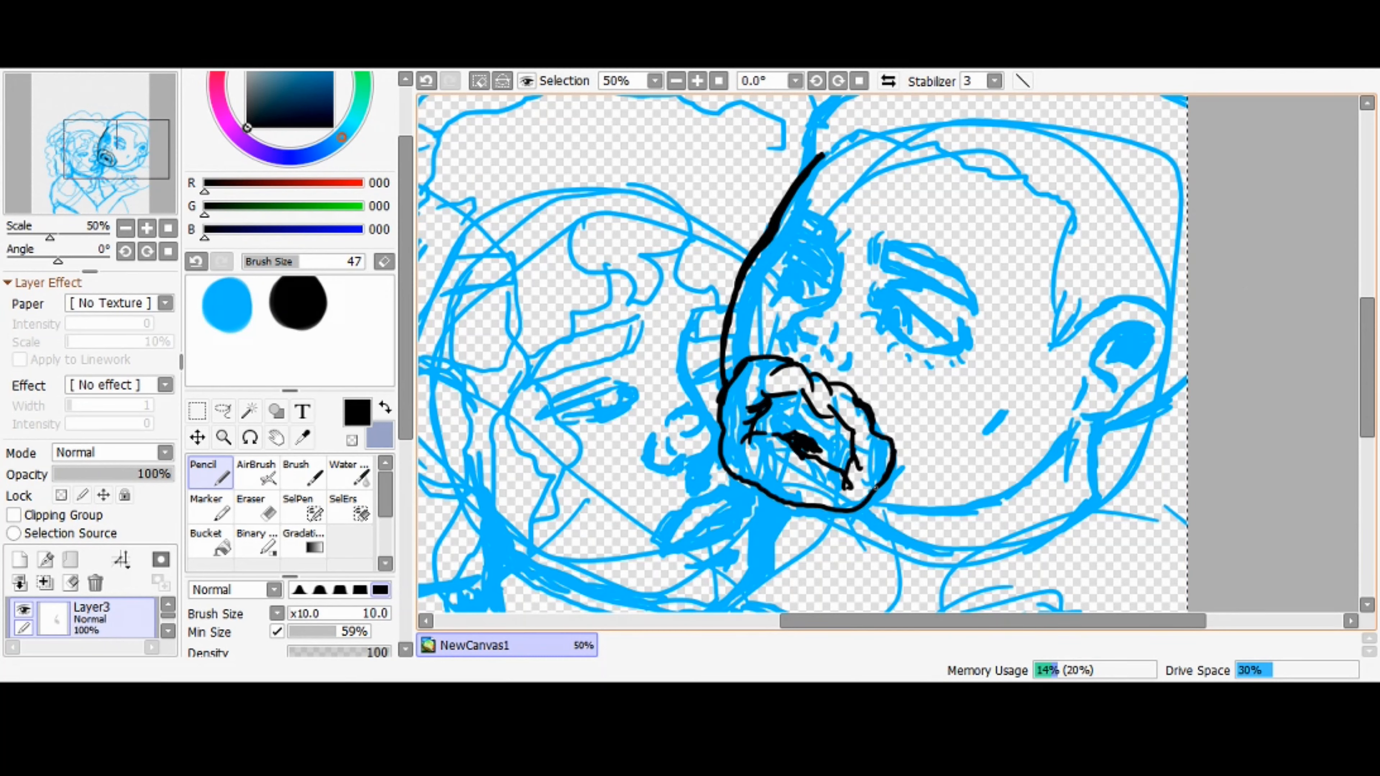
Step: Fill the beard outline solid black and ink lip lines inside it
click(206, 538)
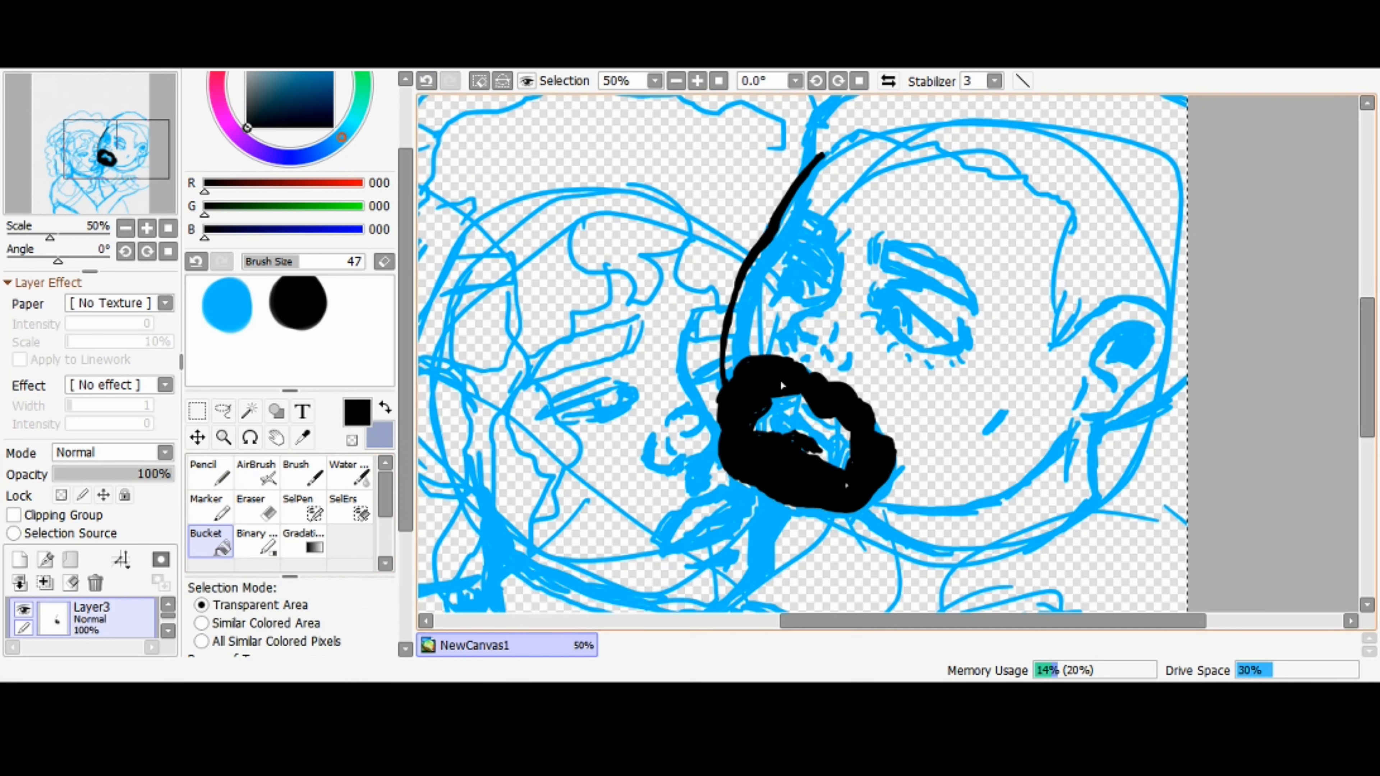
click(250, 506)
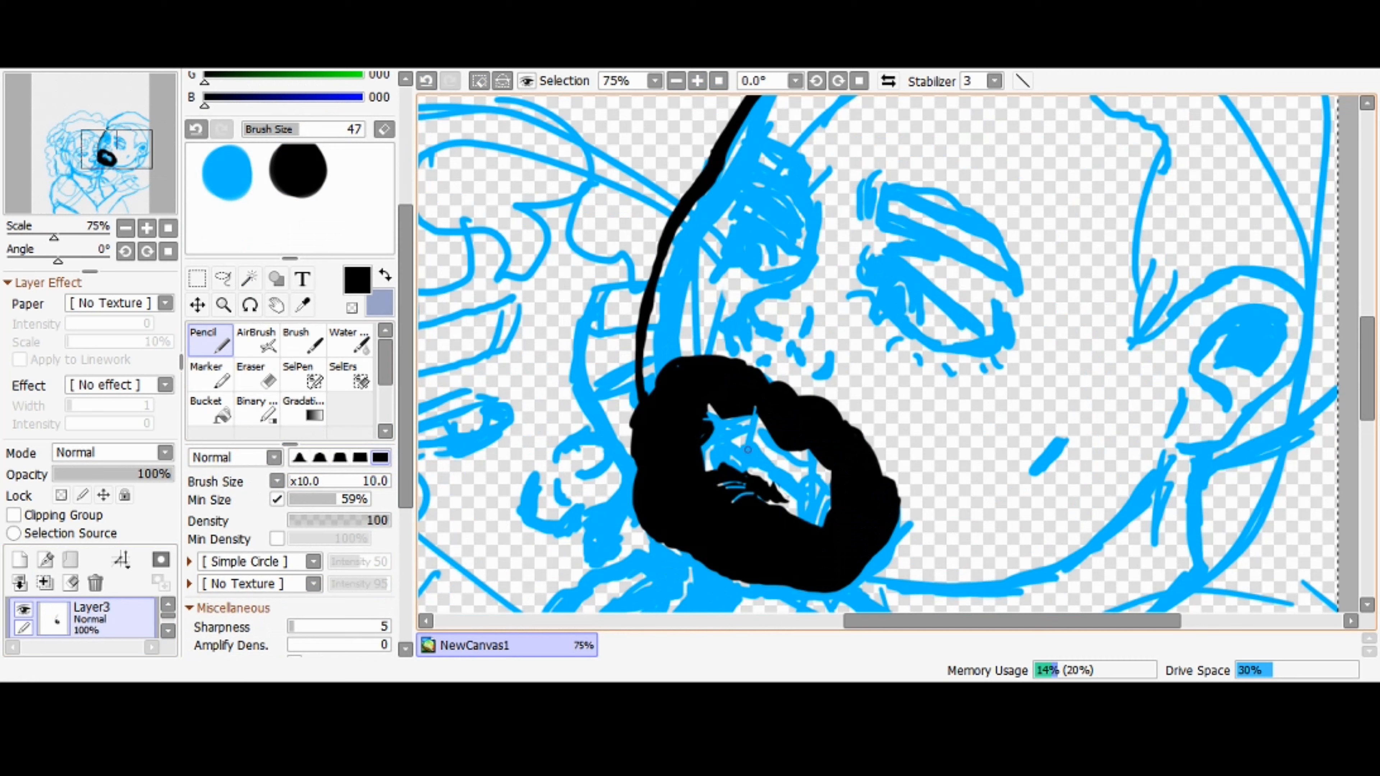
drag(713, 431, 828, 493)
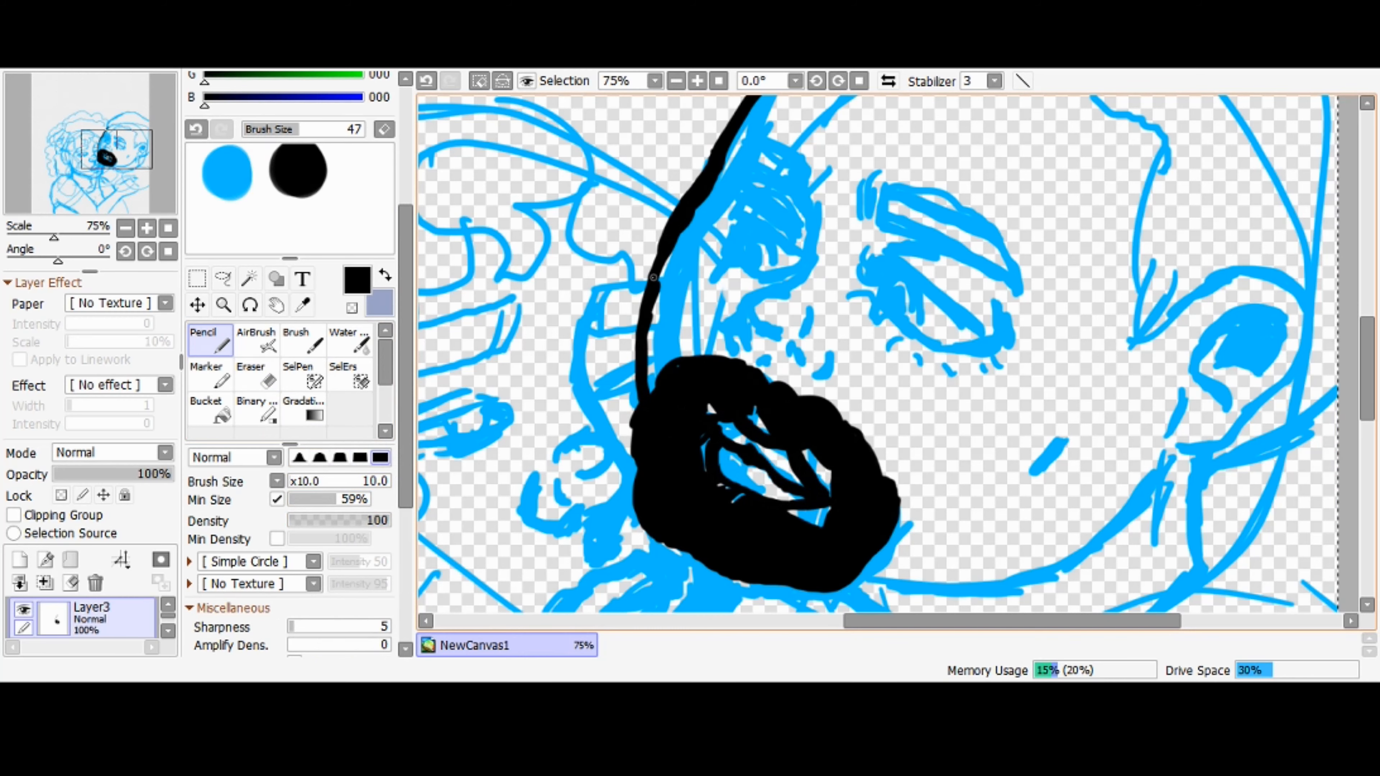
Step: Outline the man's jawline and nose in black over the blue sketch
click(675, 79)
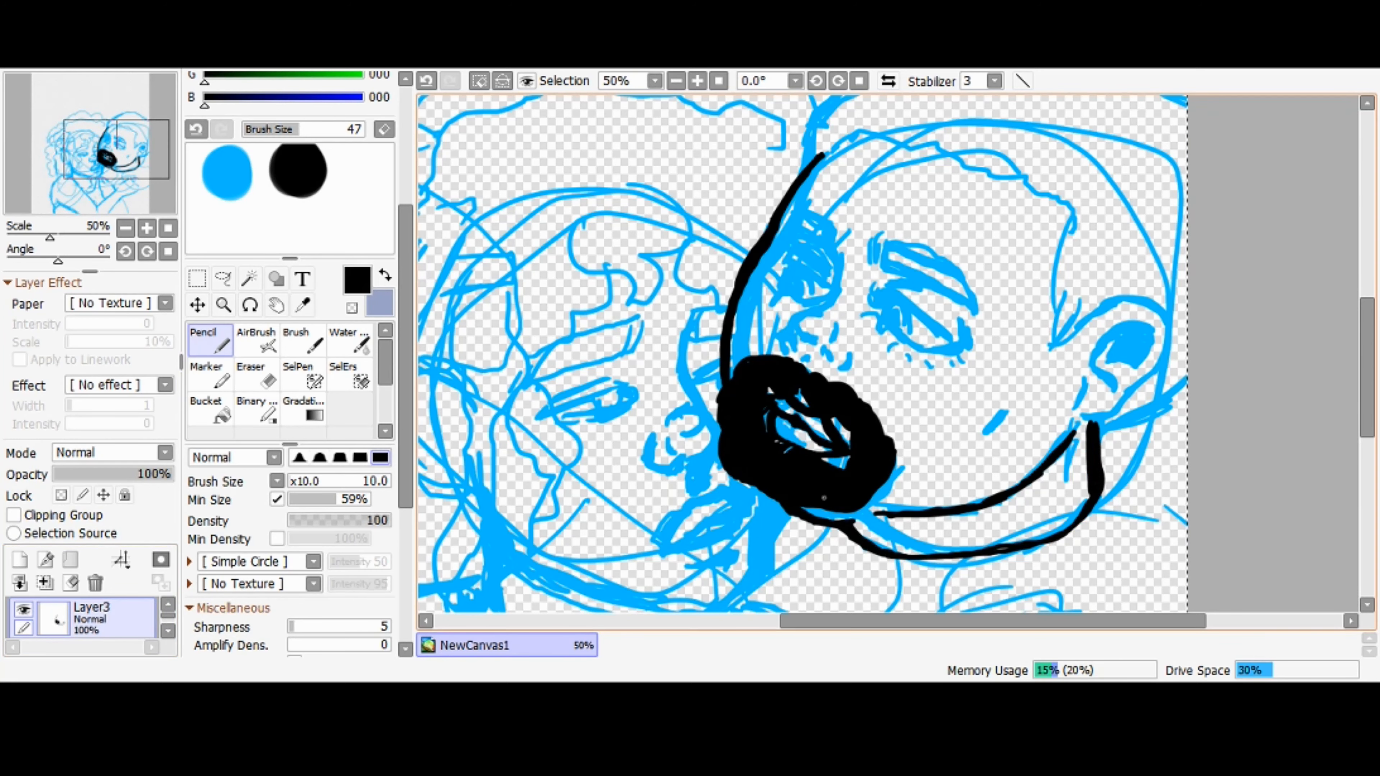
click(250, 372)
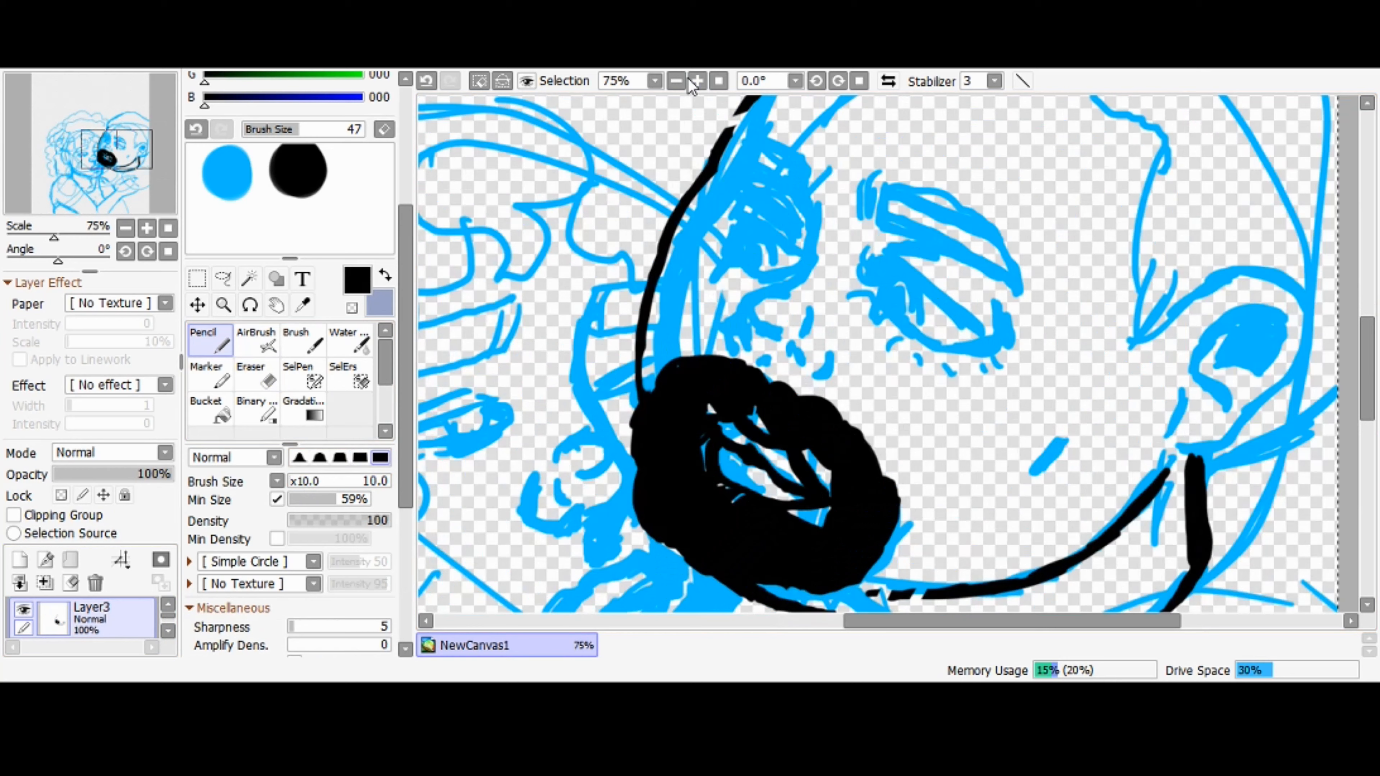
click(427, 79)
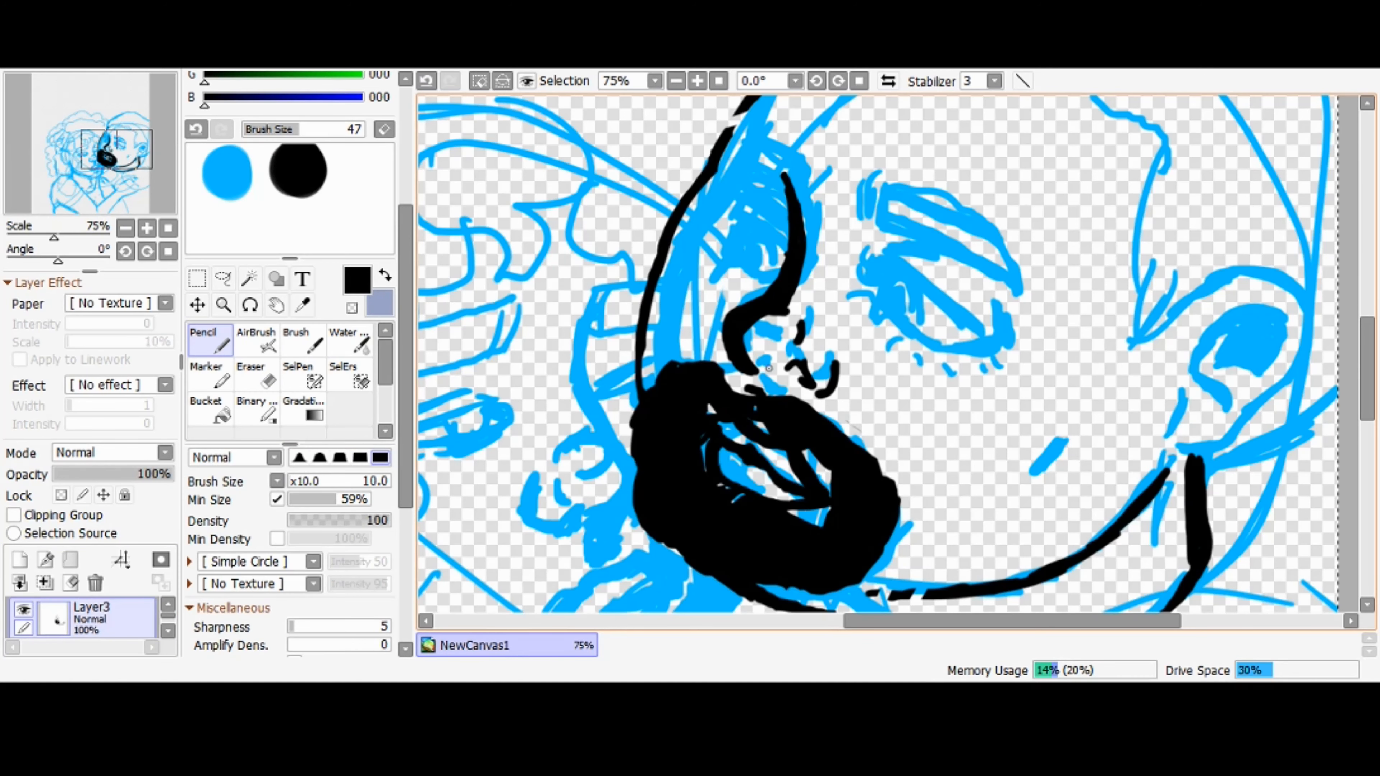
Step: Ink the man's eyebrows, trimming stray marks with the Eraser between strokes
click(251, 374)
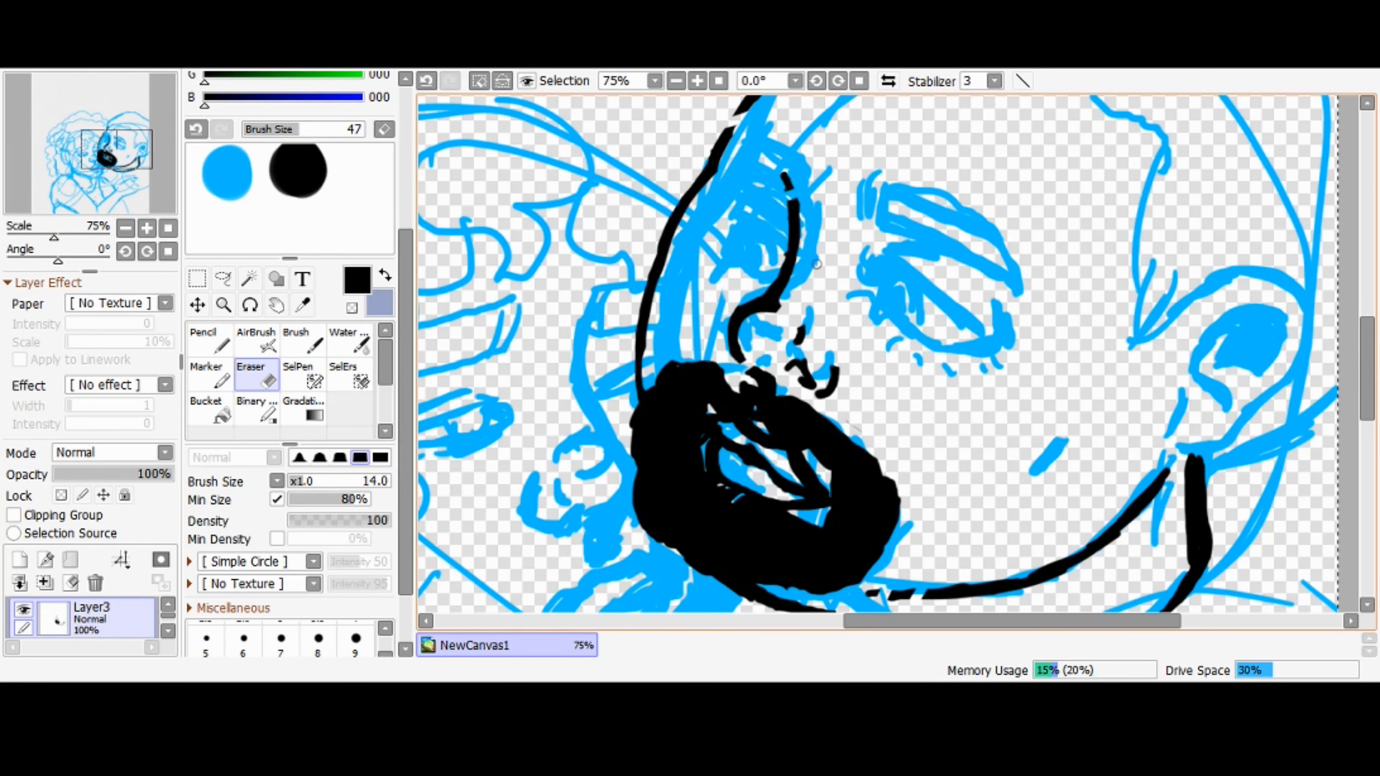
click(209, 341)
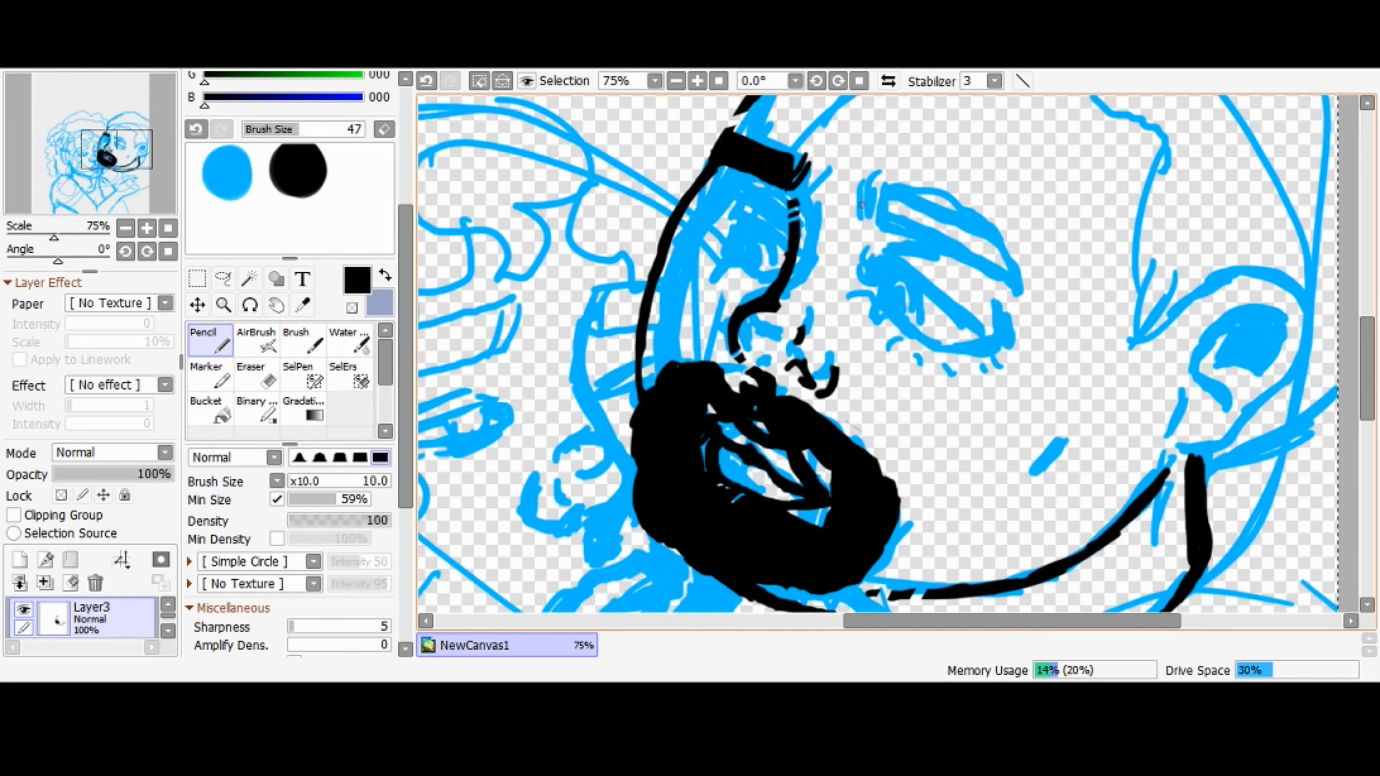
click(250, 374)
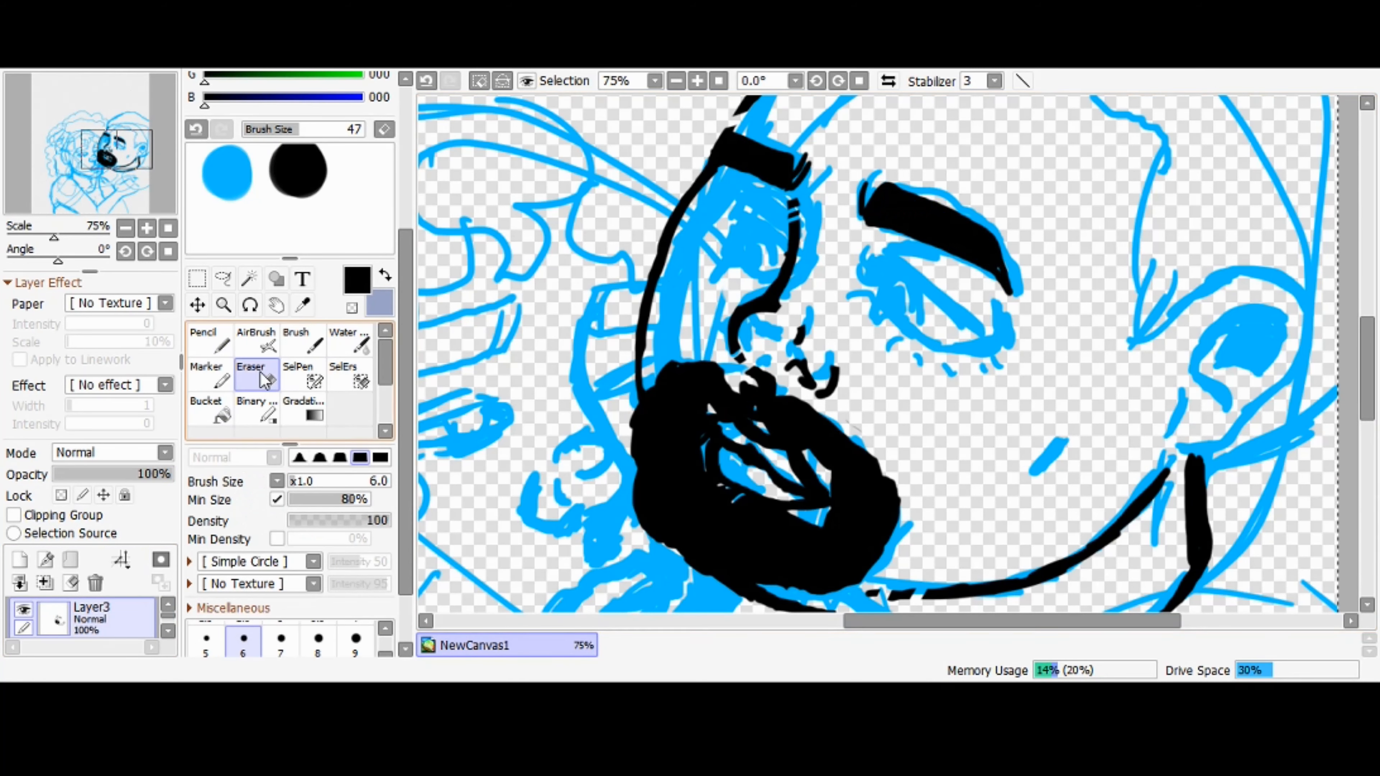
click(209, 339)
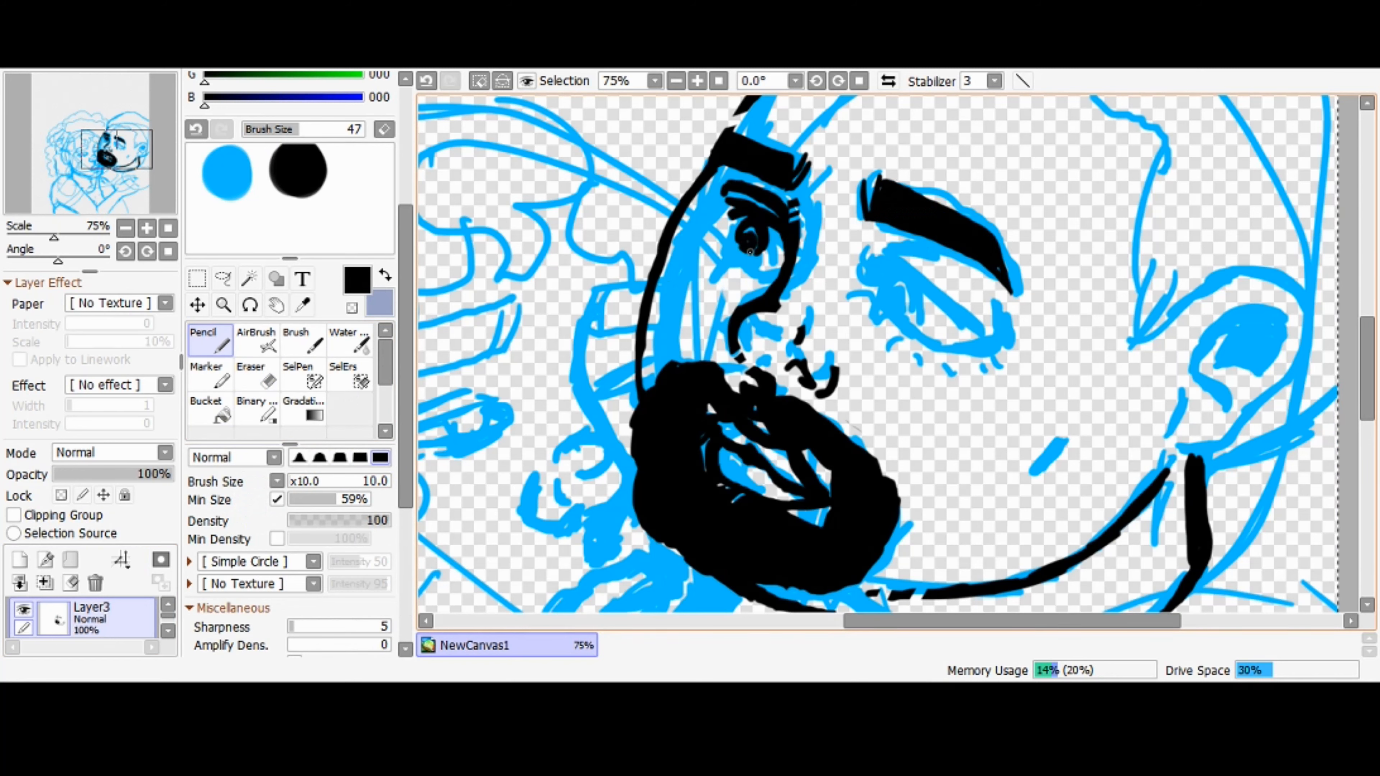
Step: Ink both eyes, alternating Pencil and Eraser to clean and shape them
click(251, 373)
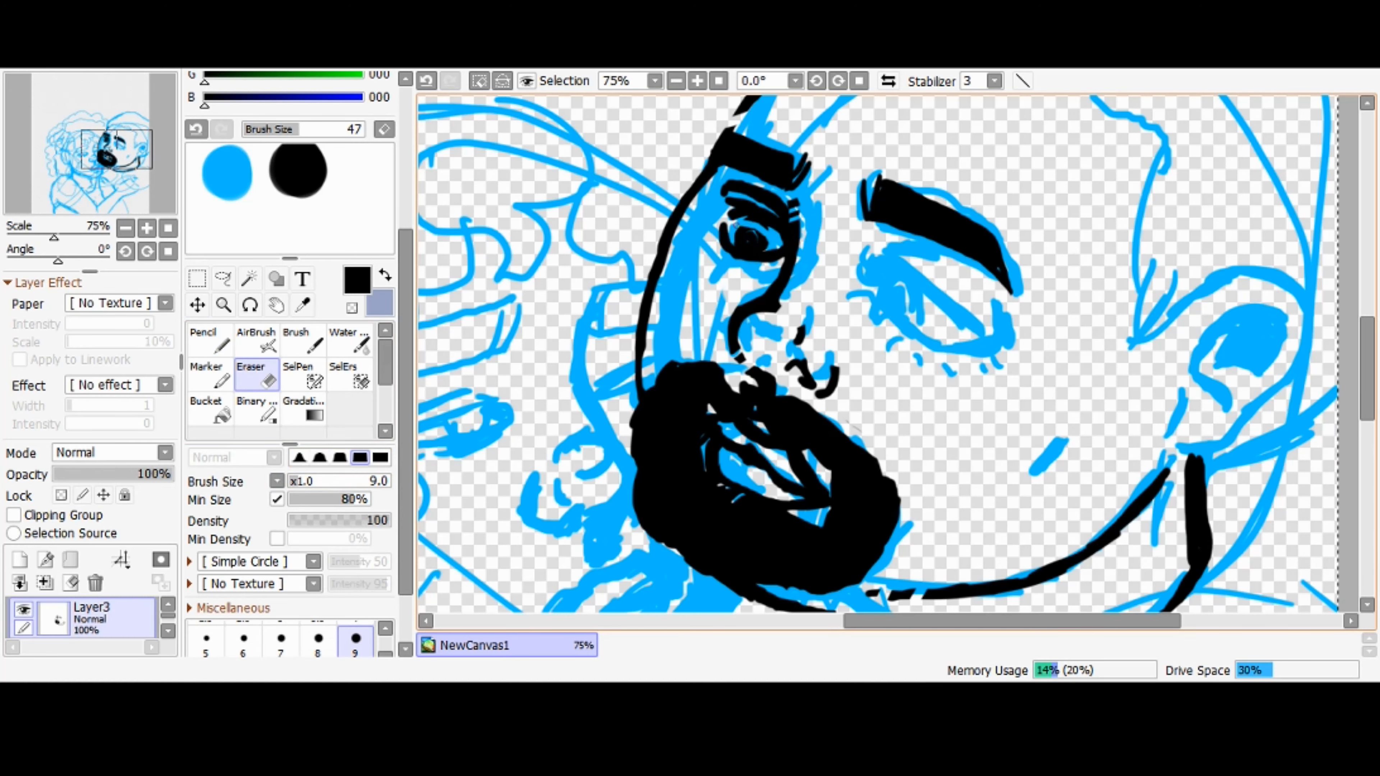
click(203, 337)
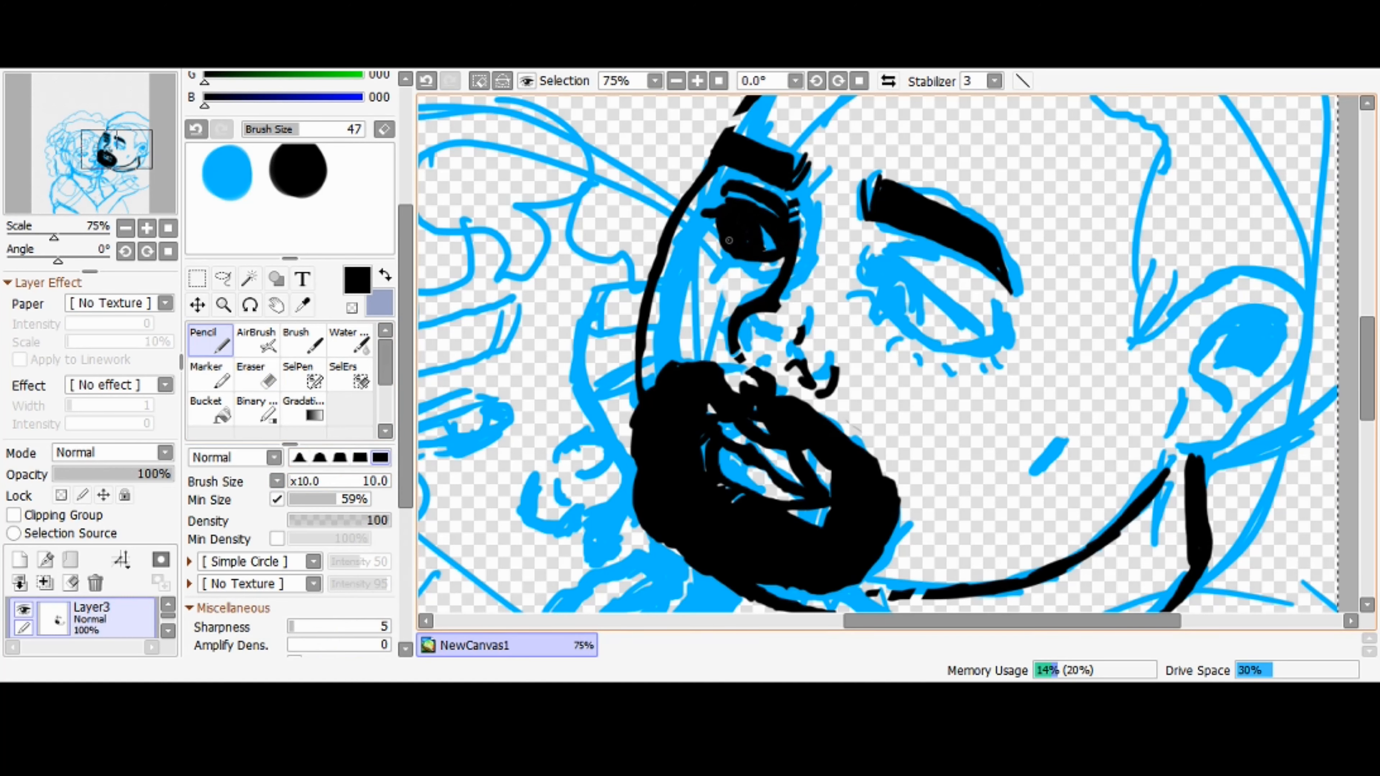
click(250, 369)
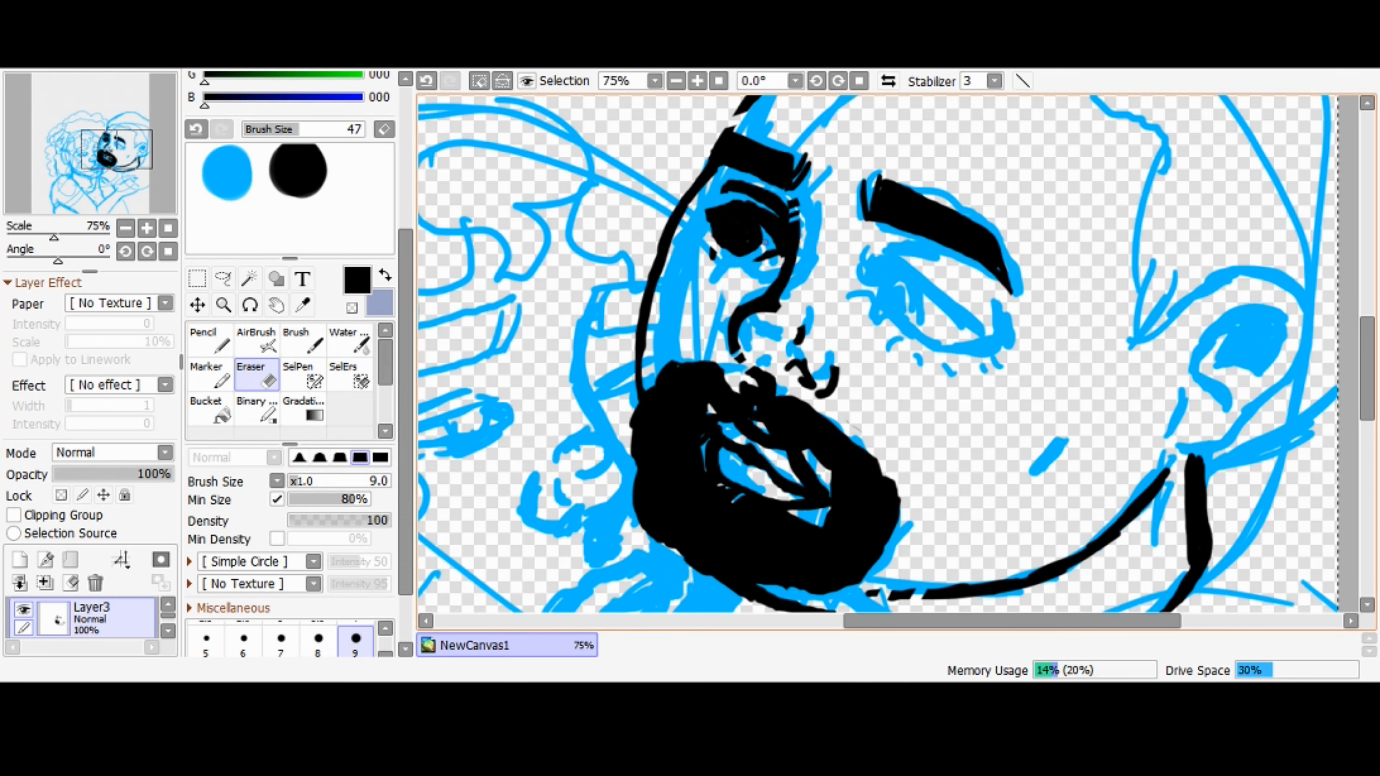
click(209, 337)
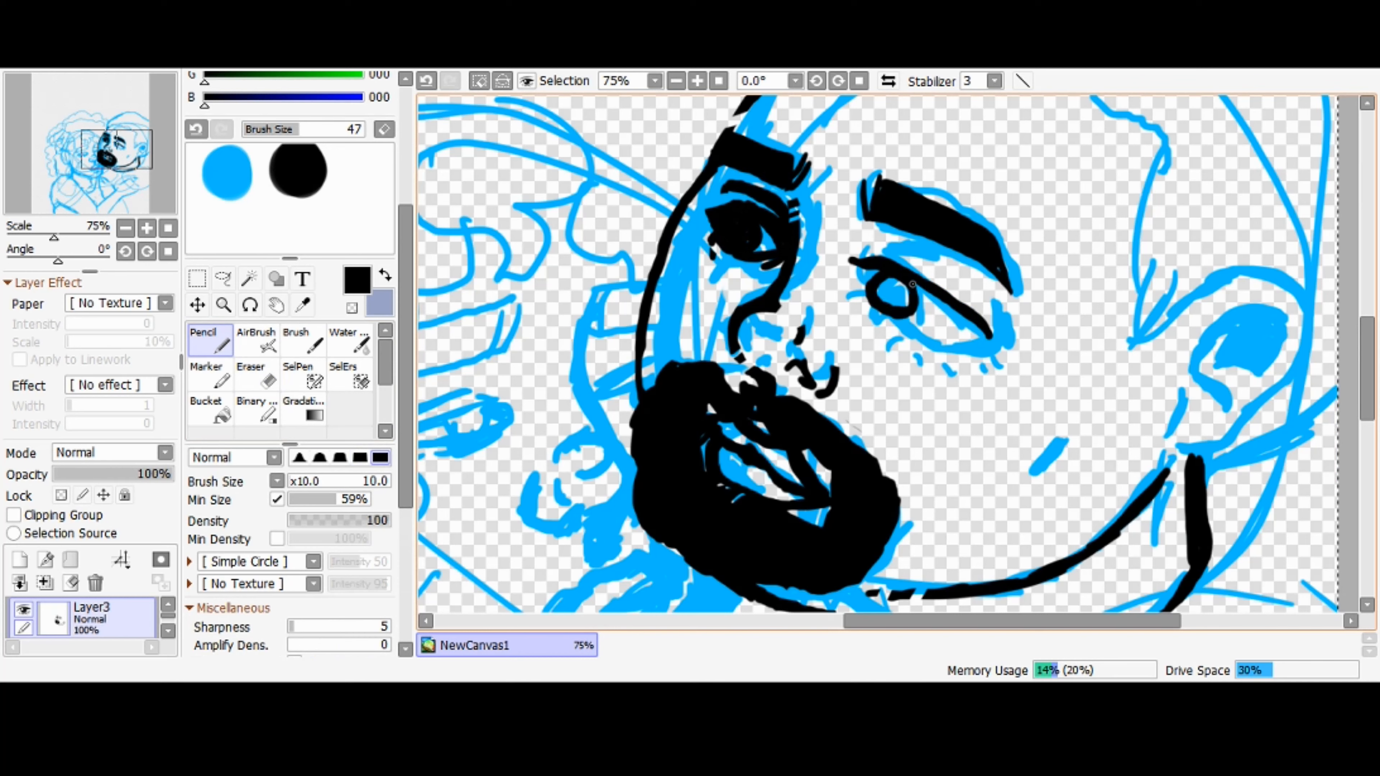
click(209, 407)
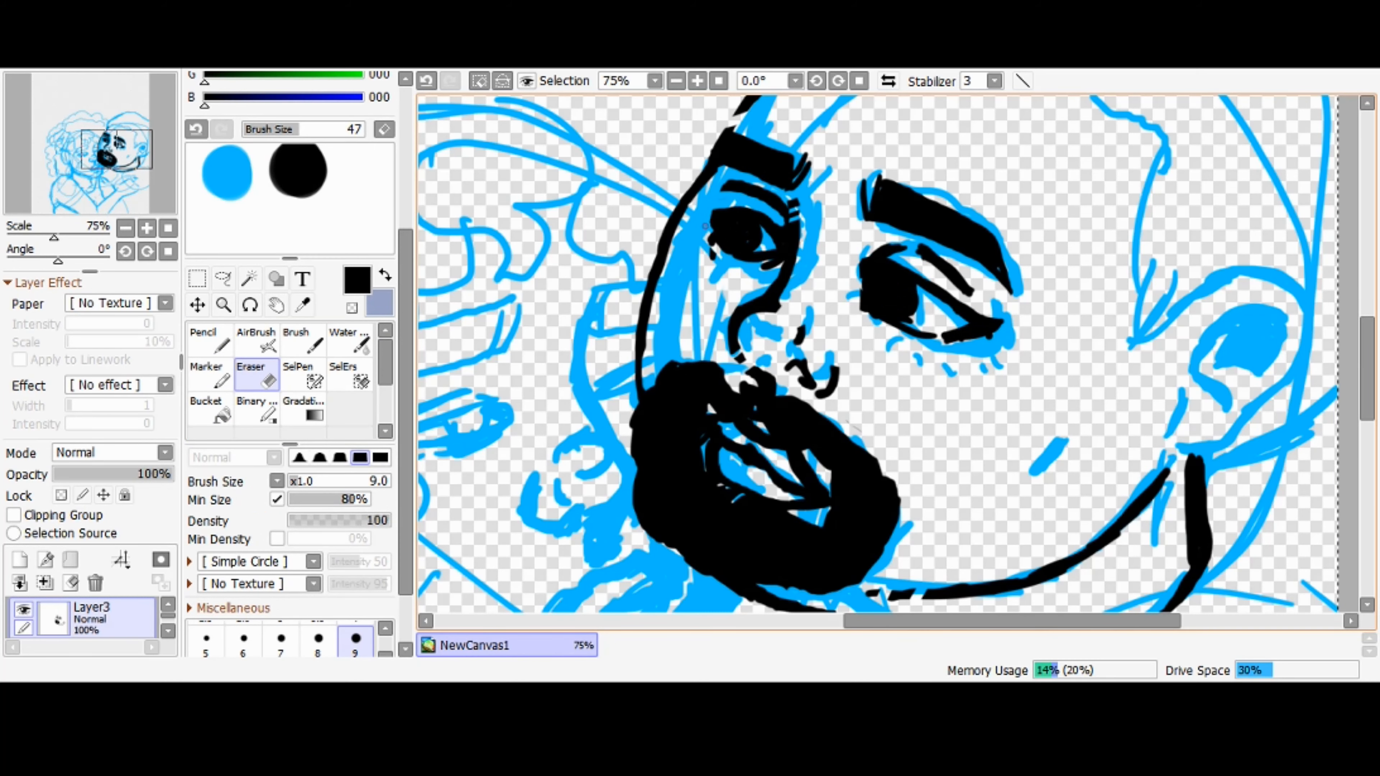
click(209, 337)
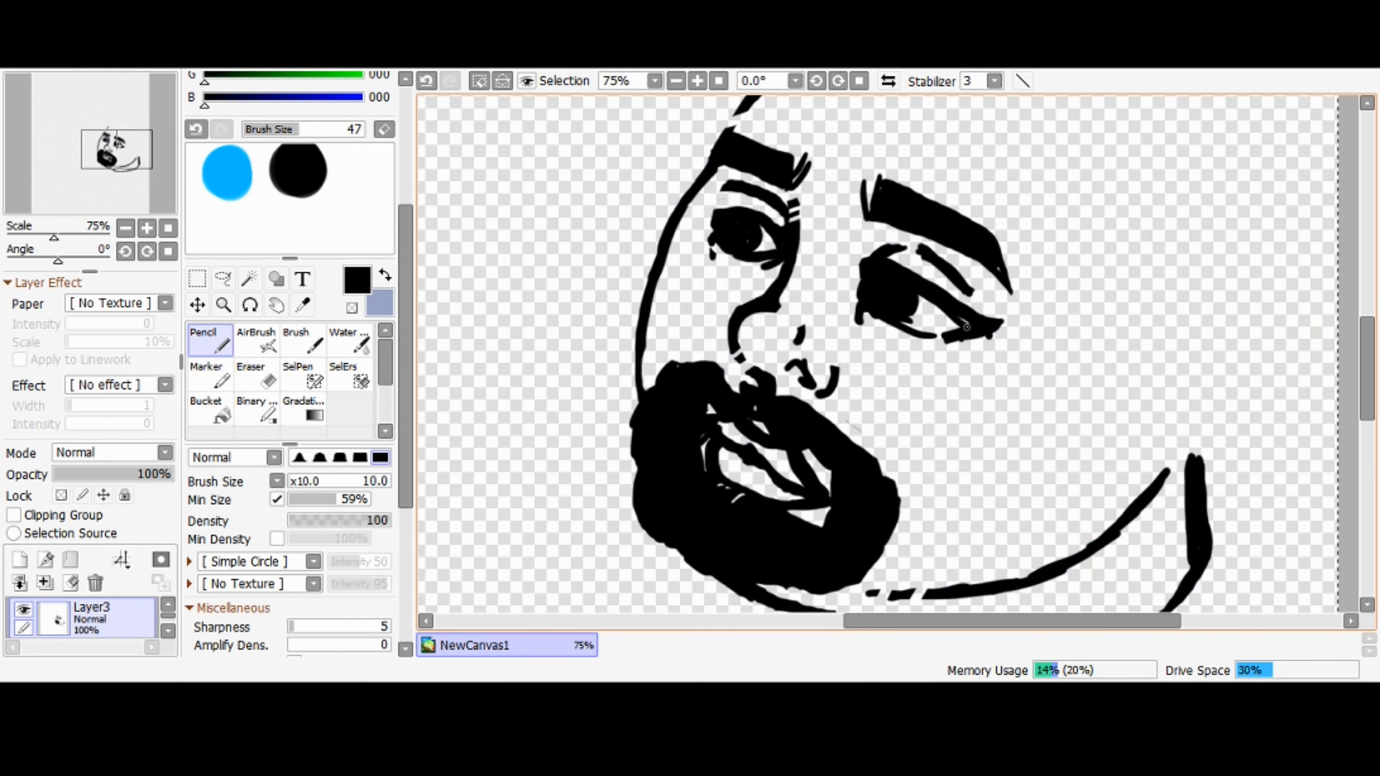
Step: Refine the eyes, then fill the hair black, outline ear and neck, and add stubble dots
click(250, 374)
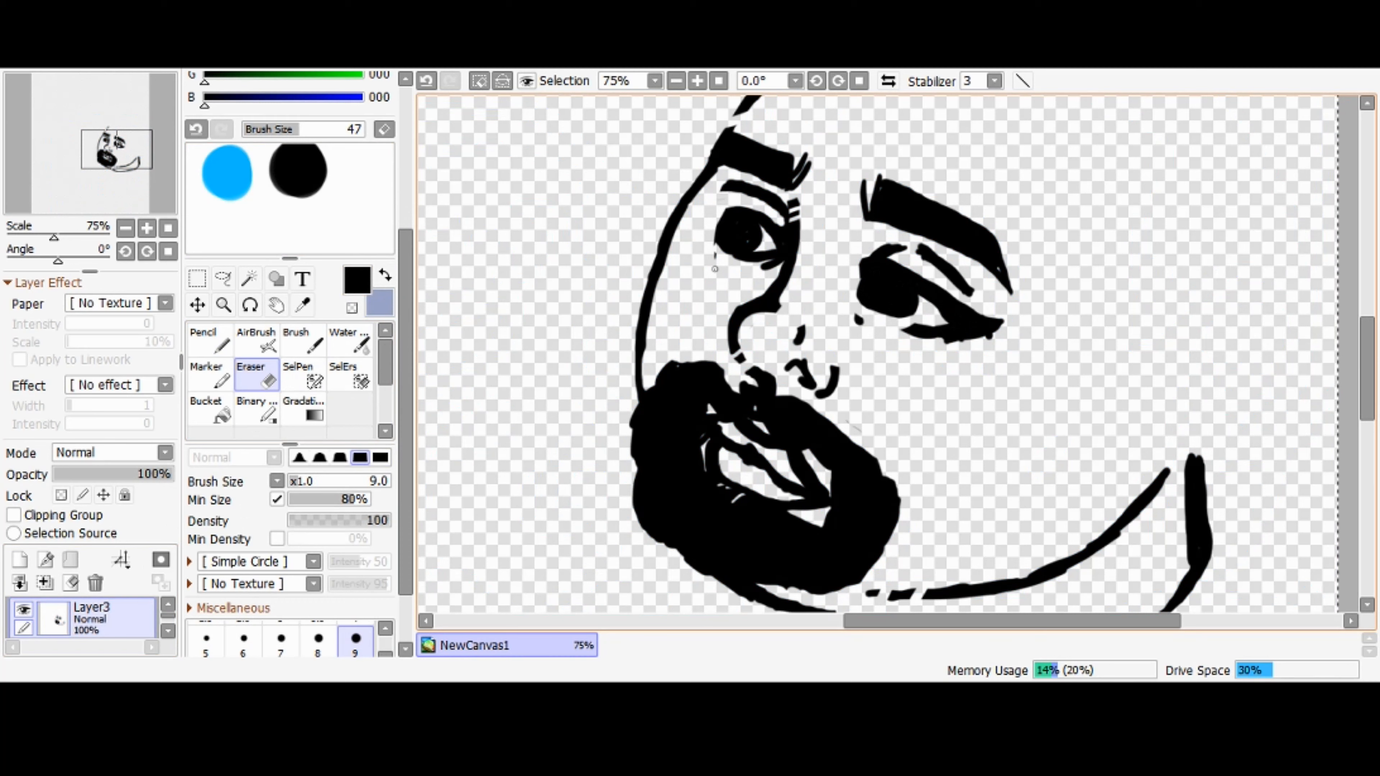
click(209, 338)
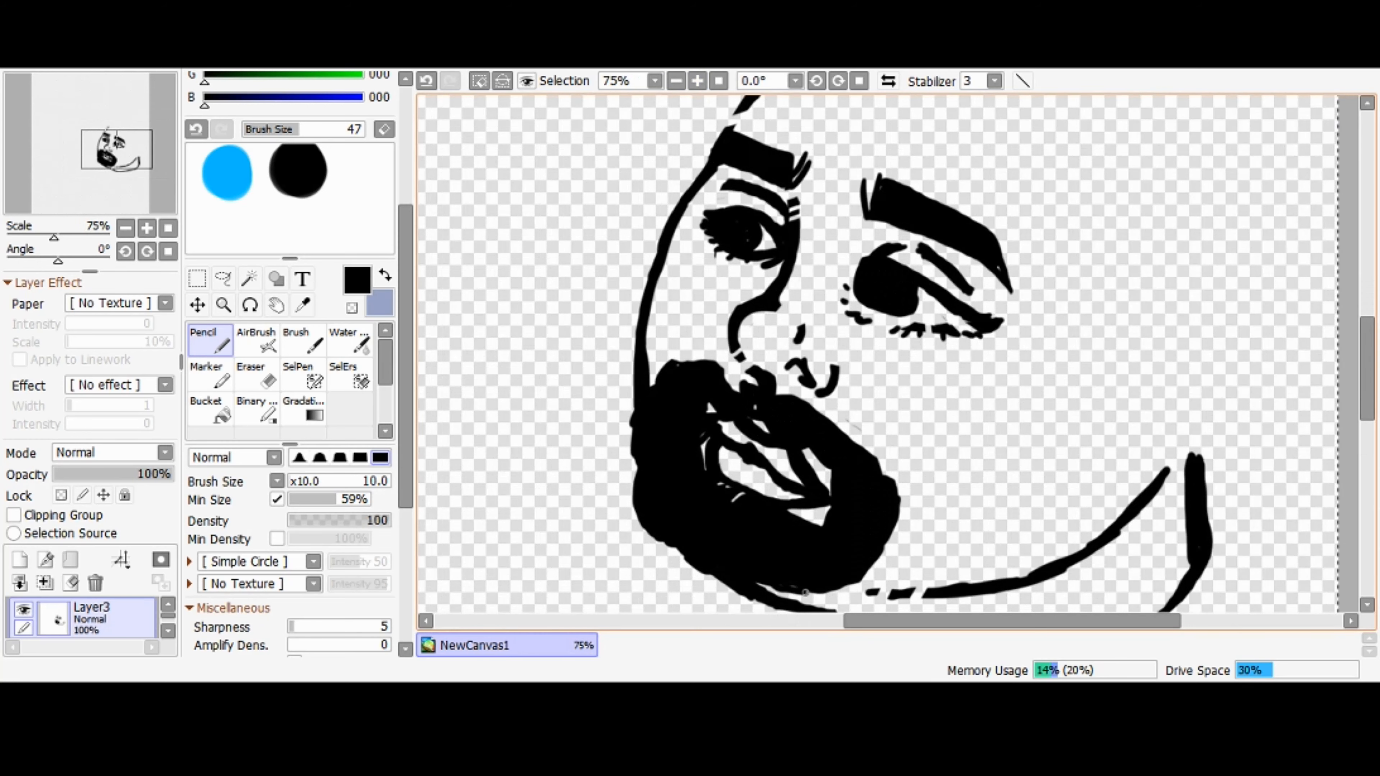
click(250, 374)
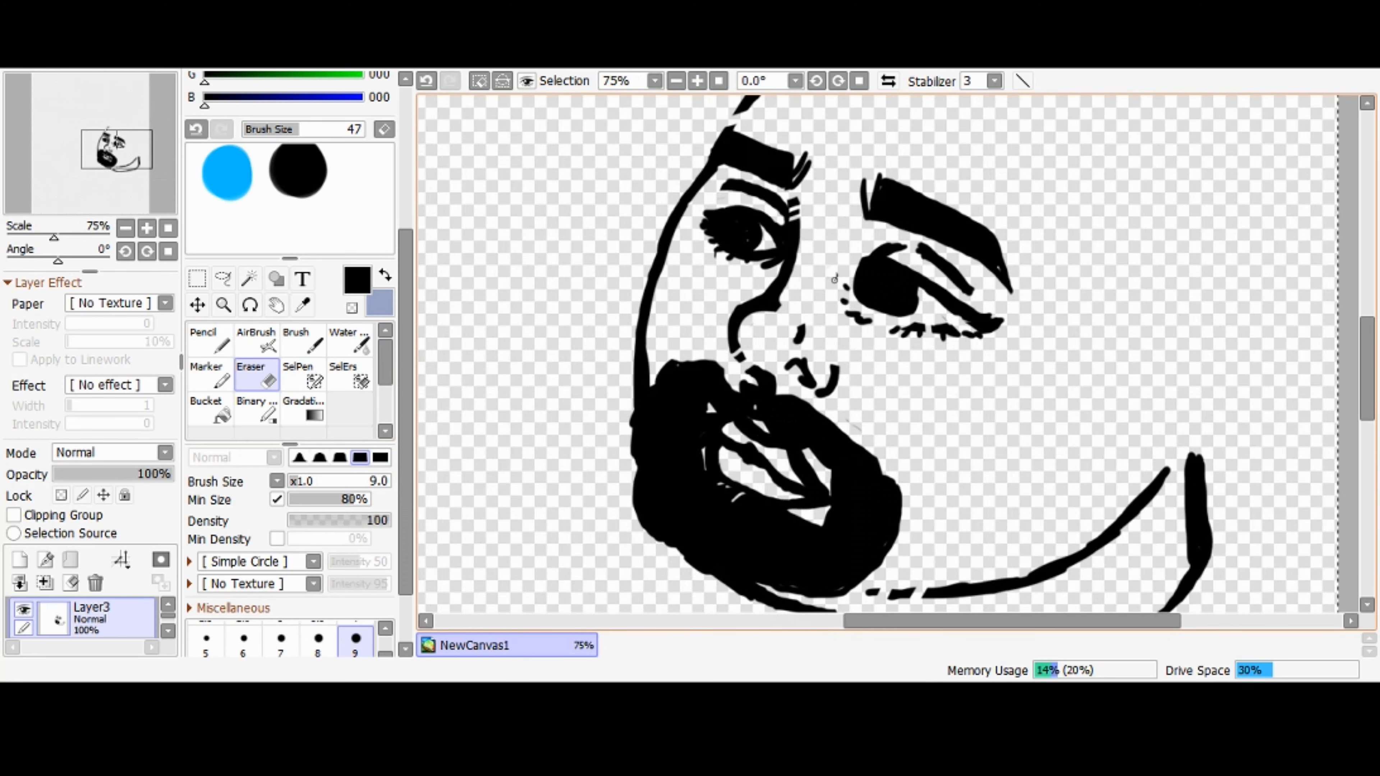
click(209, 337)
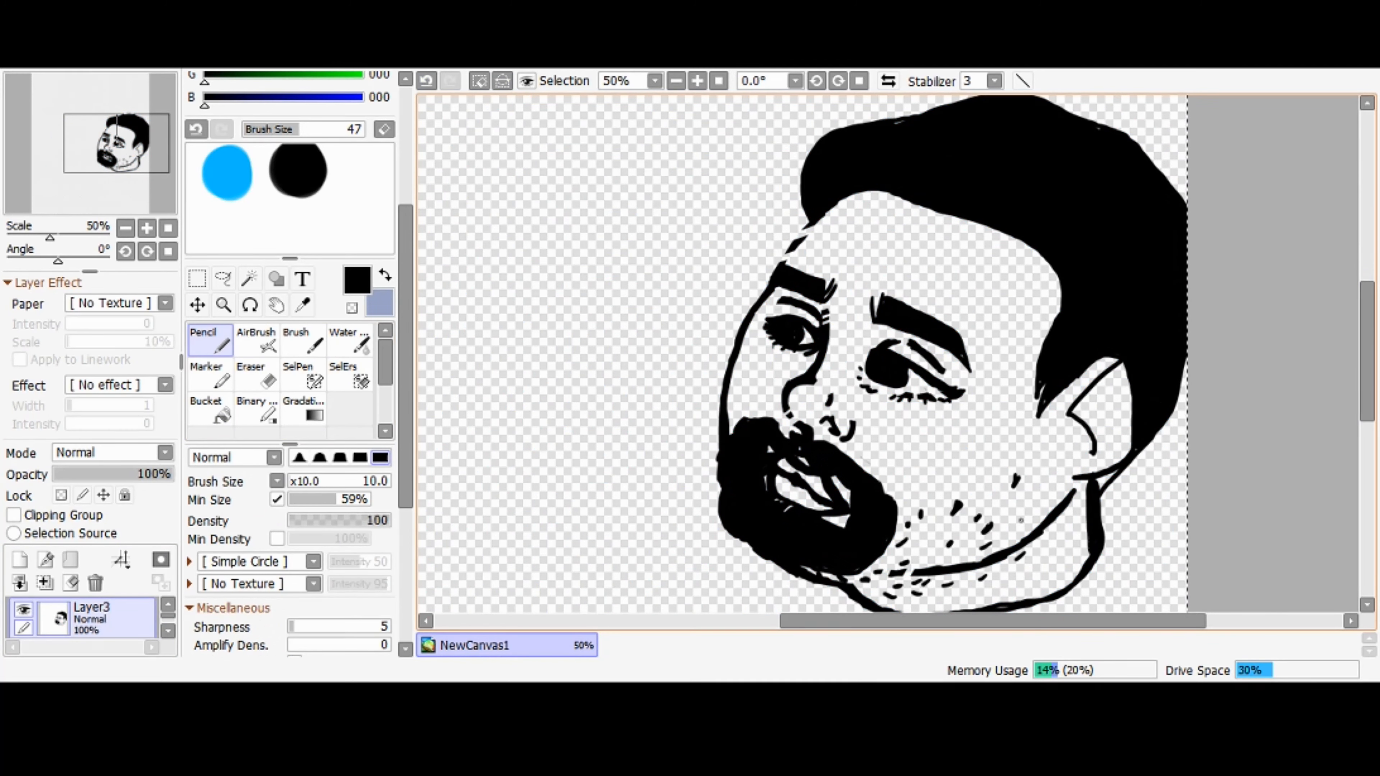
Step: Erase to open up the man's eye and re-ink it while zoomed in on the face
click(250, 374)
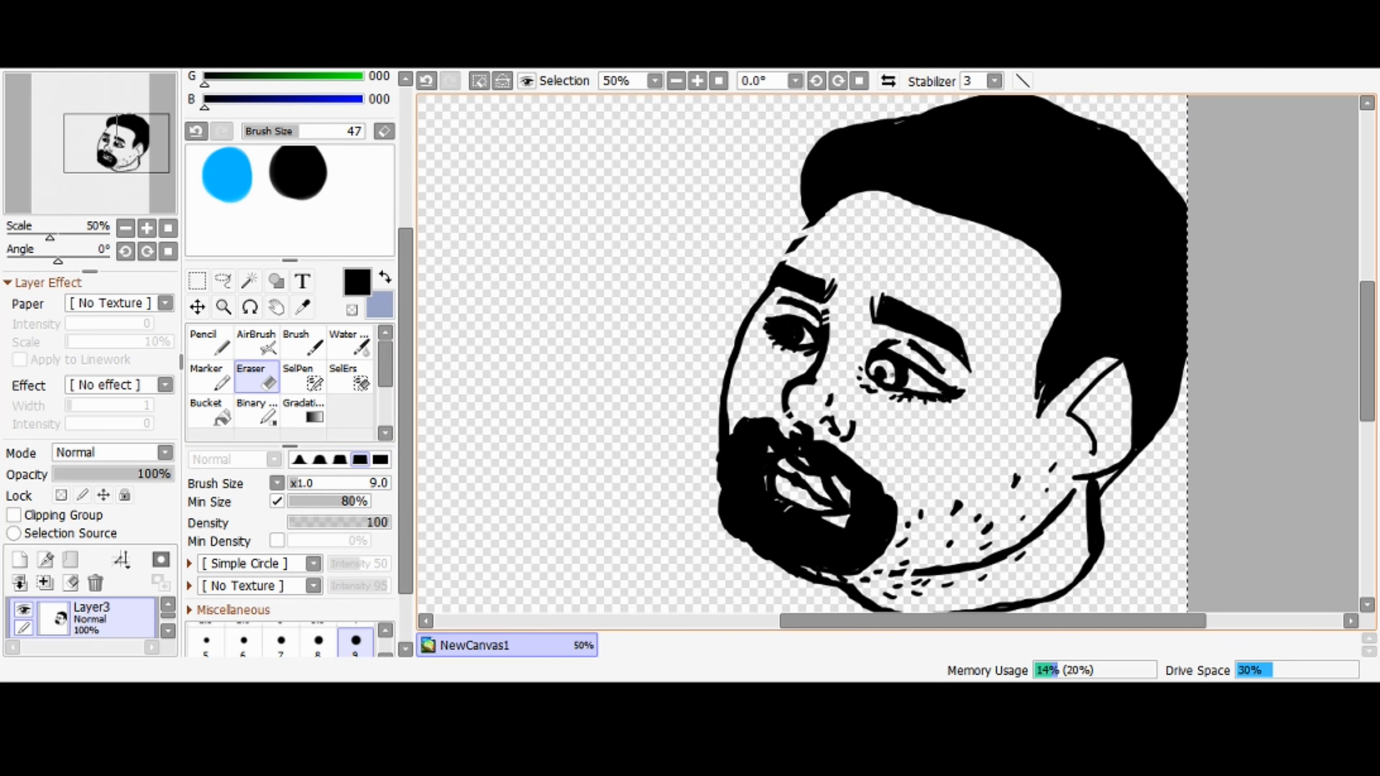
click(209, 343)
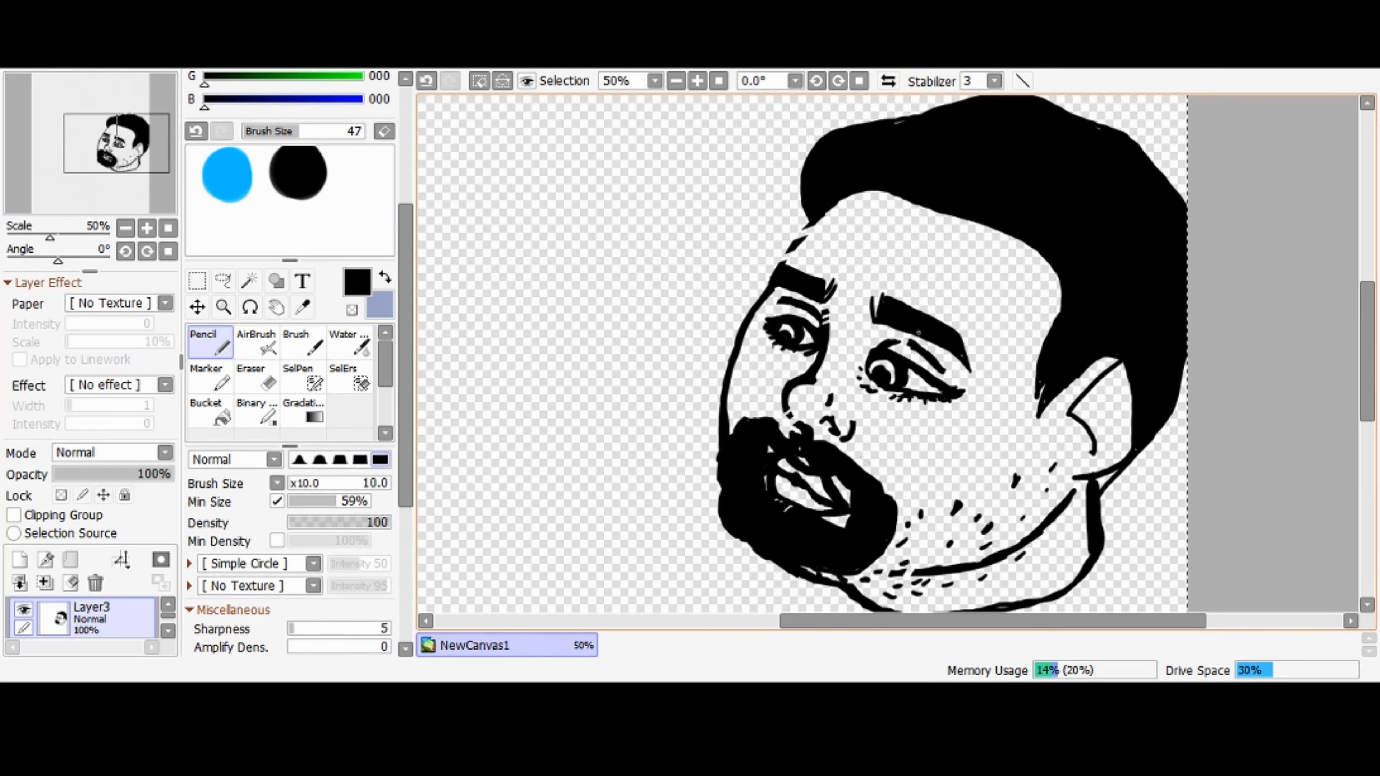
click(697, 80)
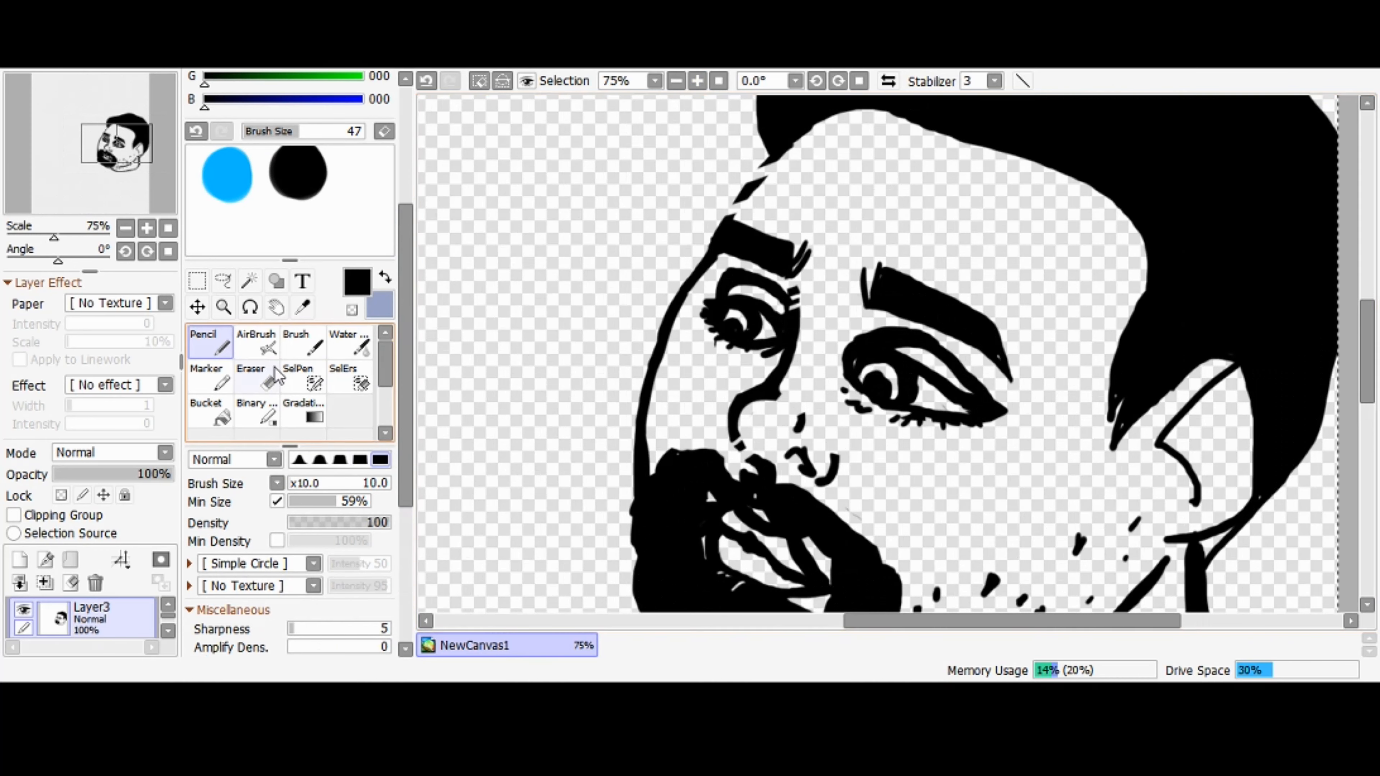
click(254, 377)
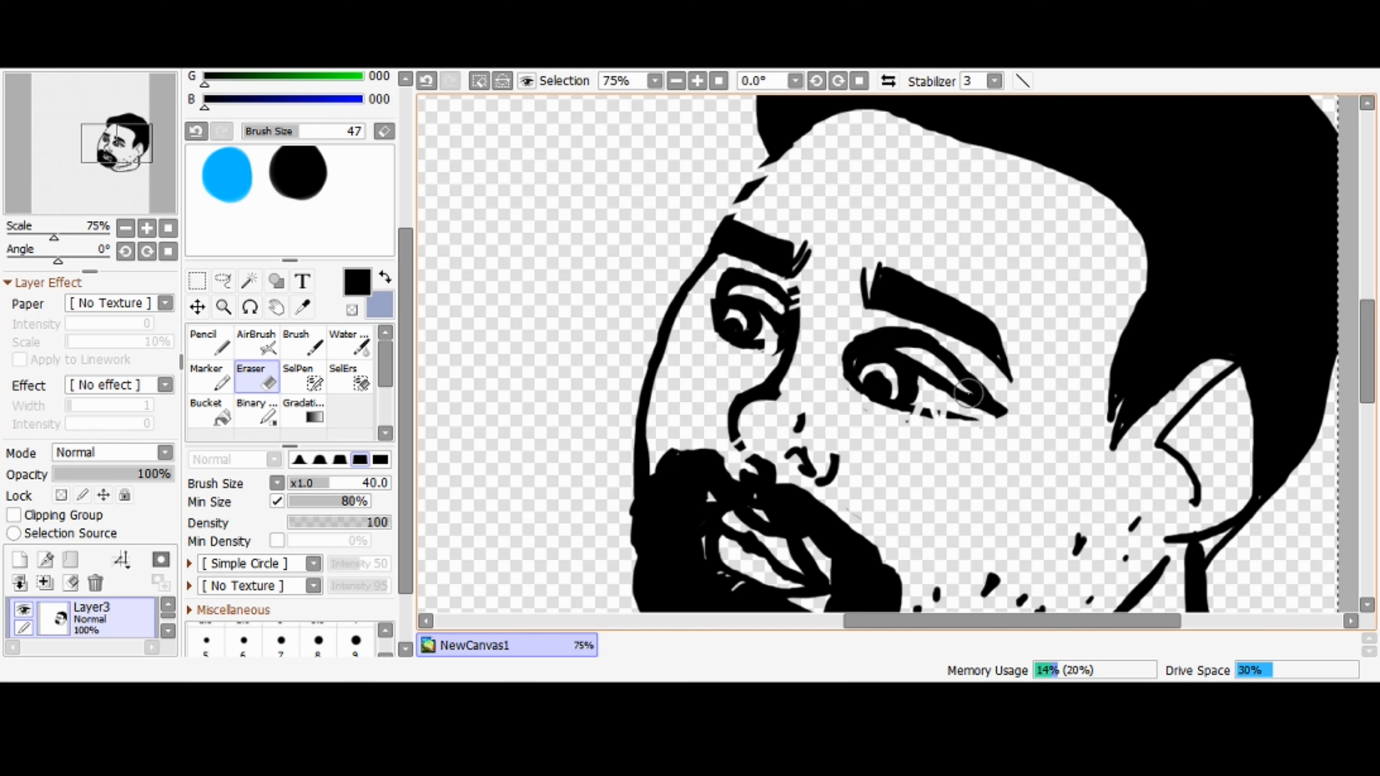
click(255, 343)
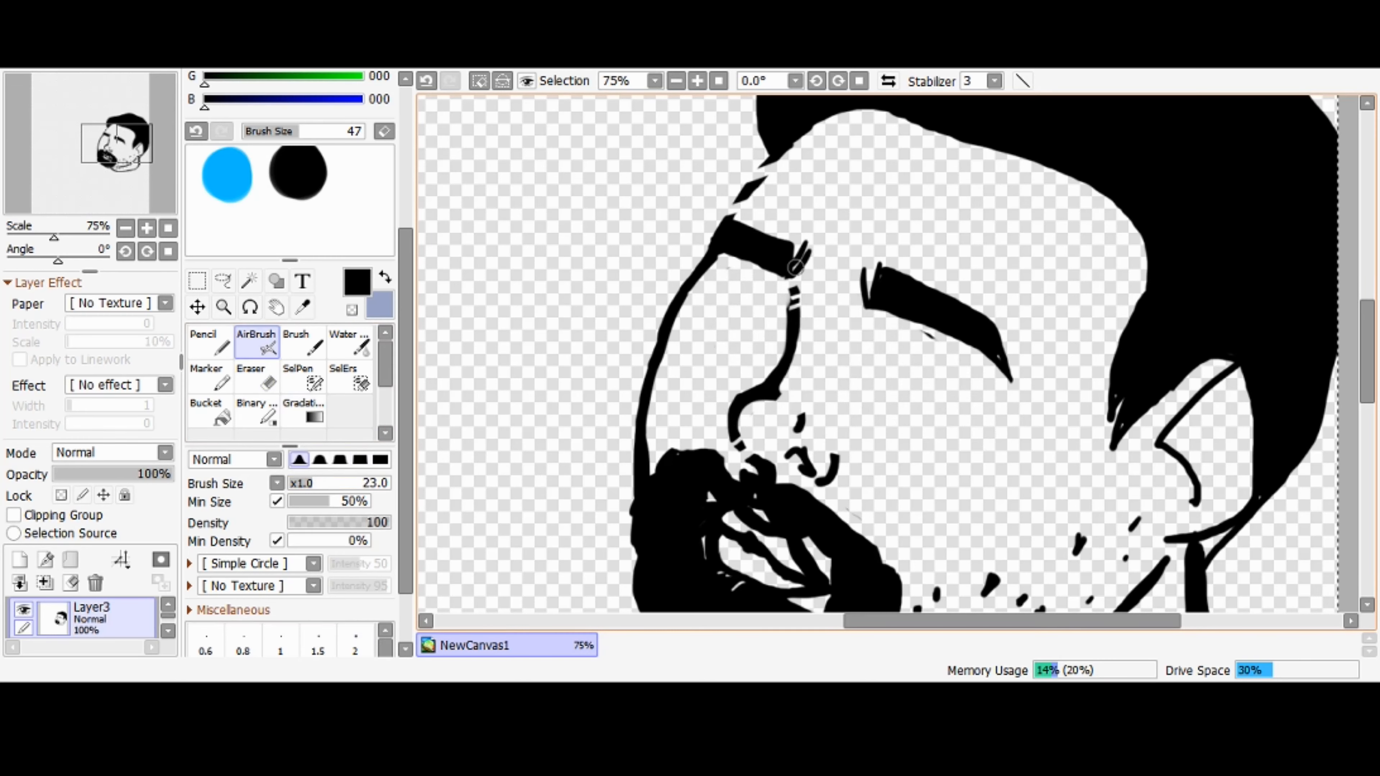
Step: Ink both eyes with lids and pupils beneath the brows using crisp solid lines
click(208, 341)
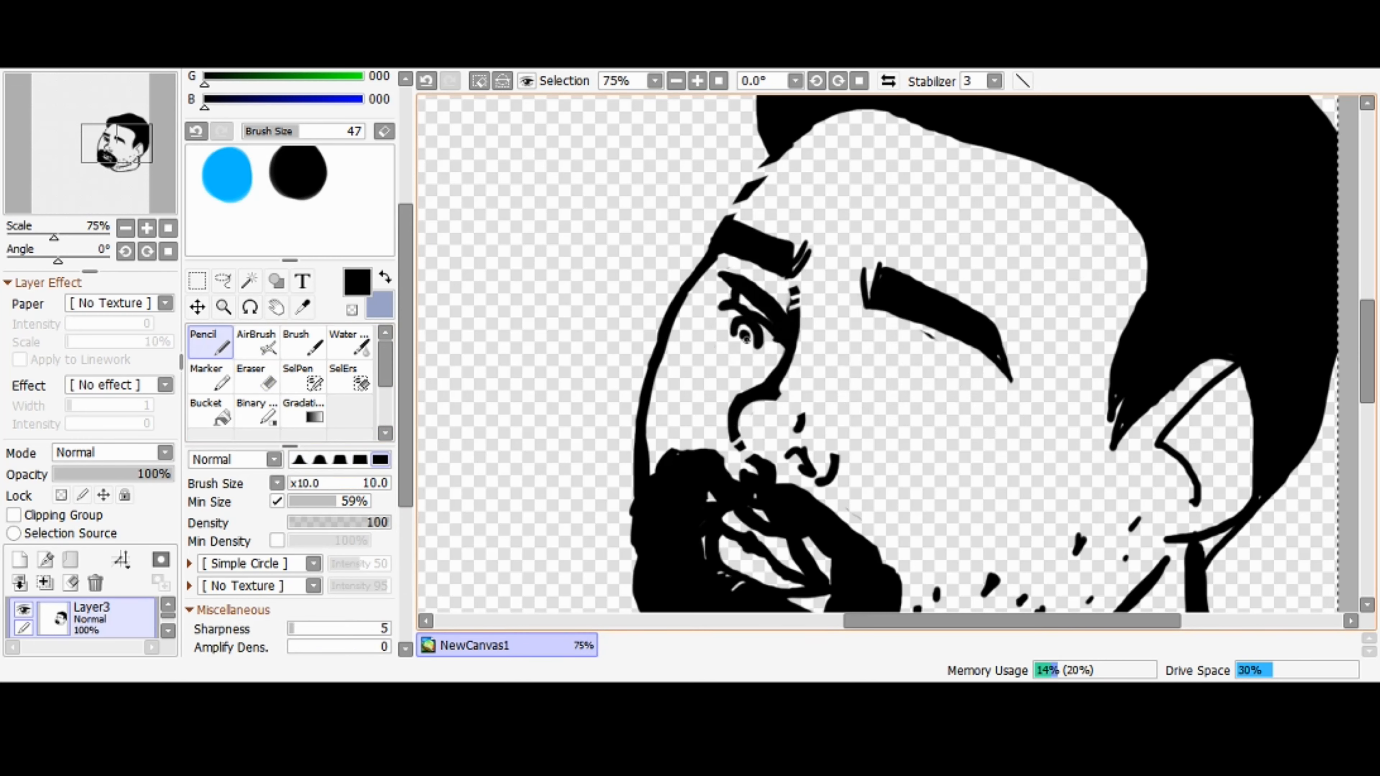
click(255, 379)
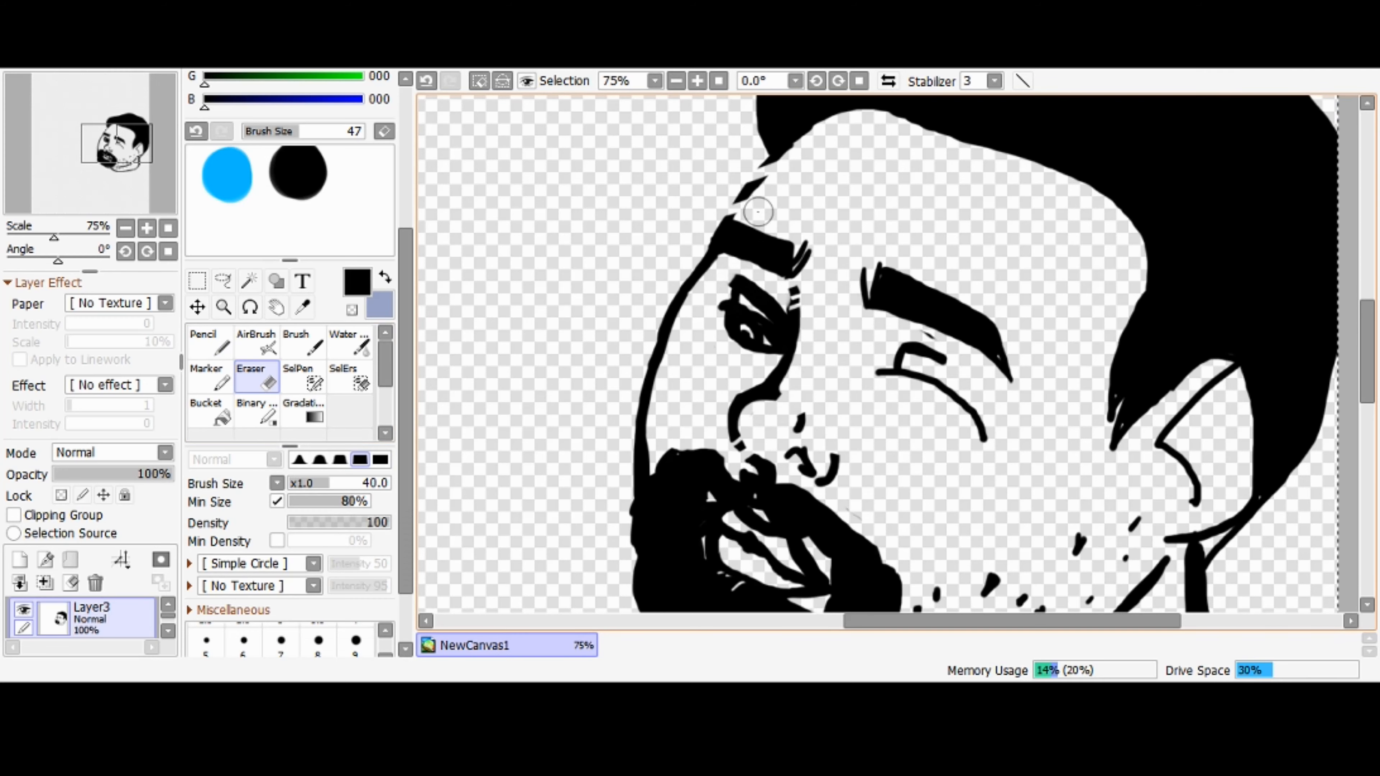
click(209, 341)
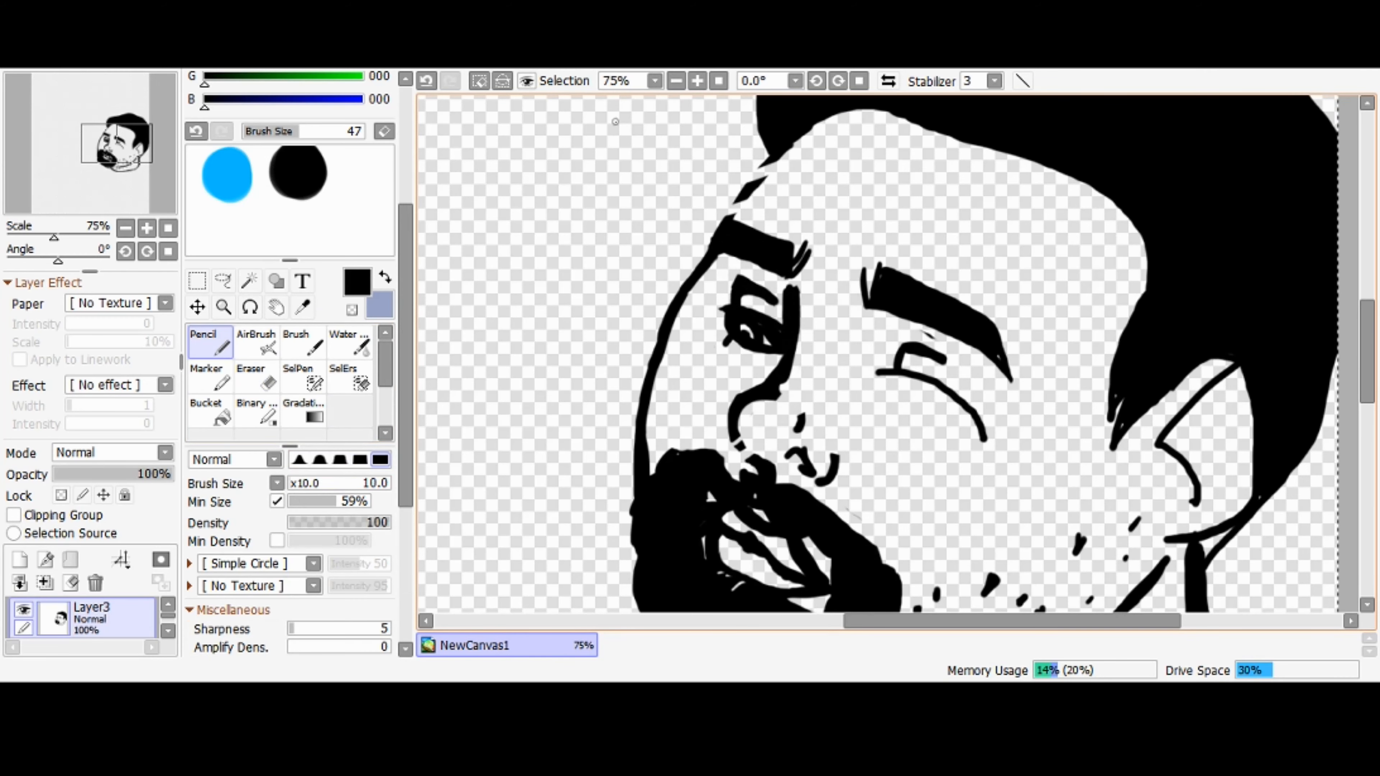
click(698, 80)
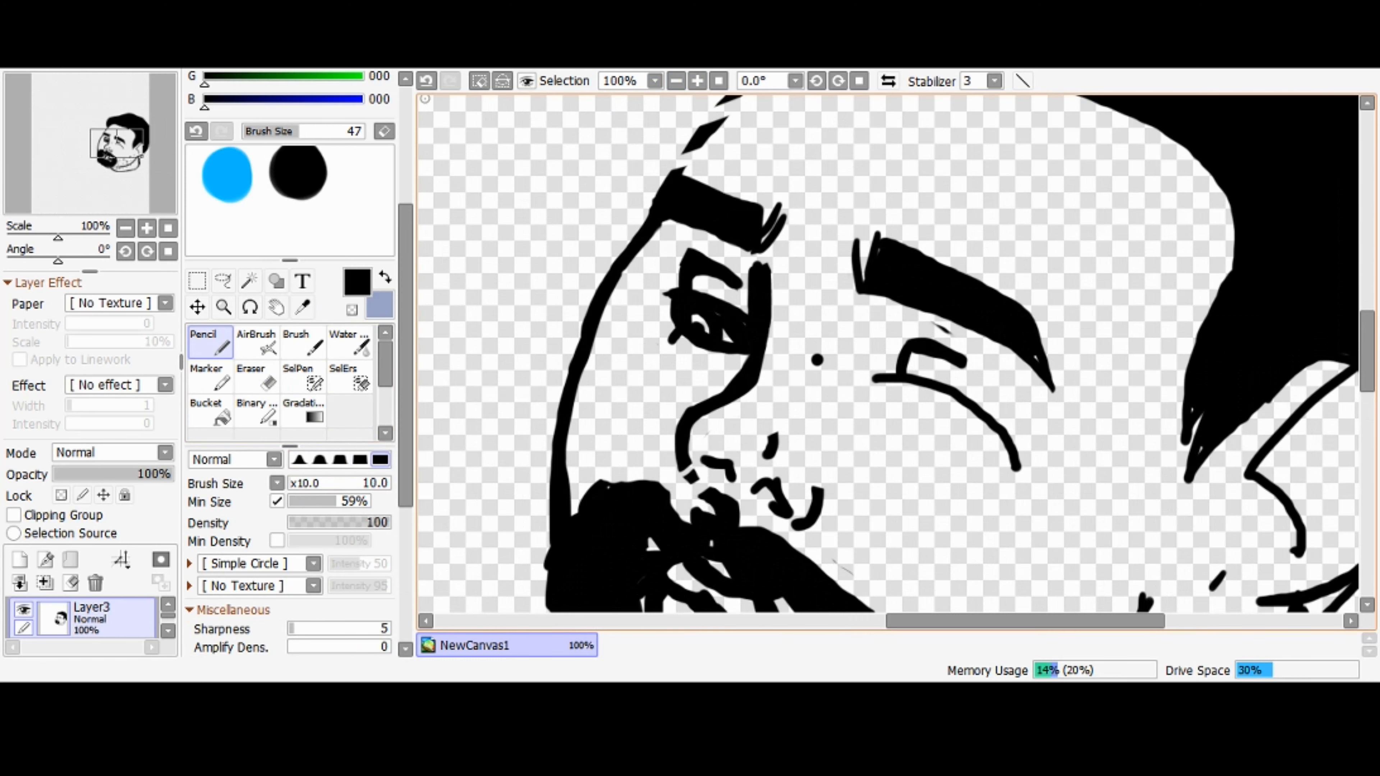
drag(889, 379, 1021, 467)
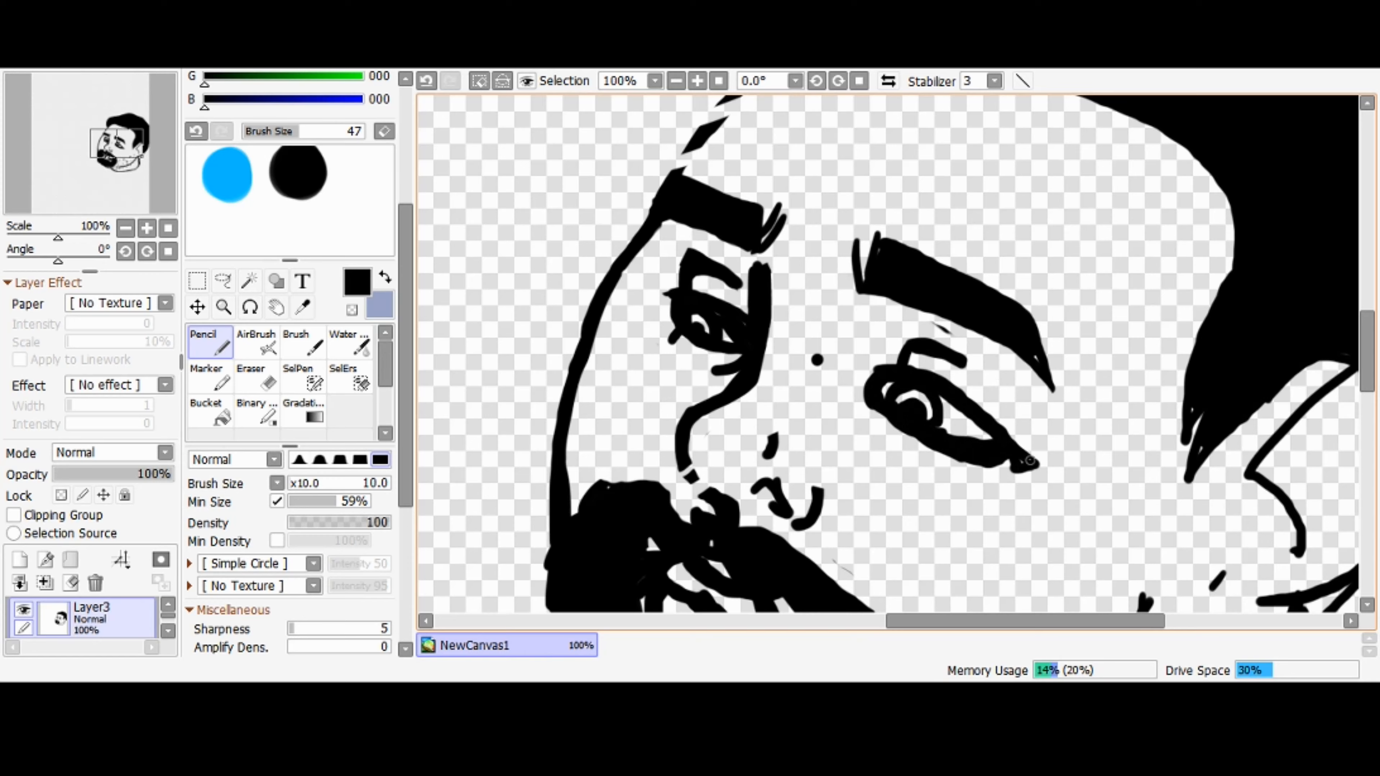
click(251, 379)
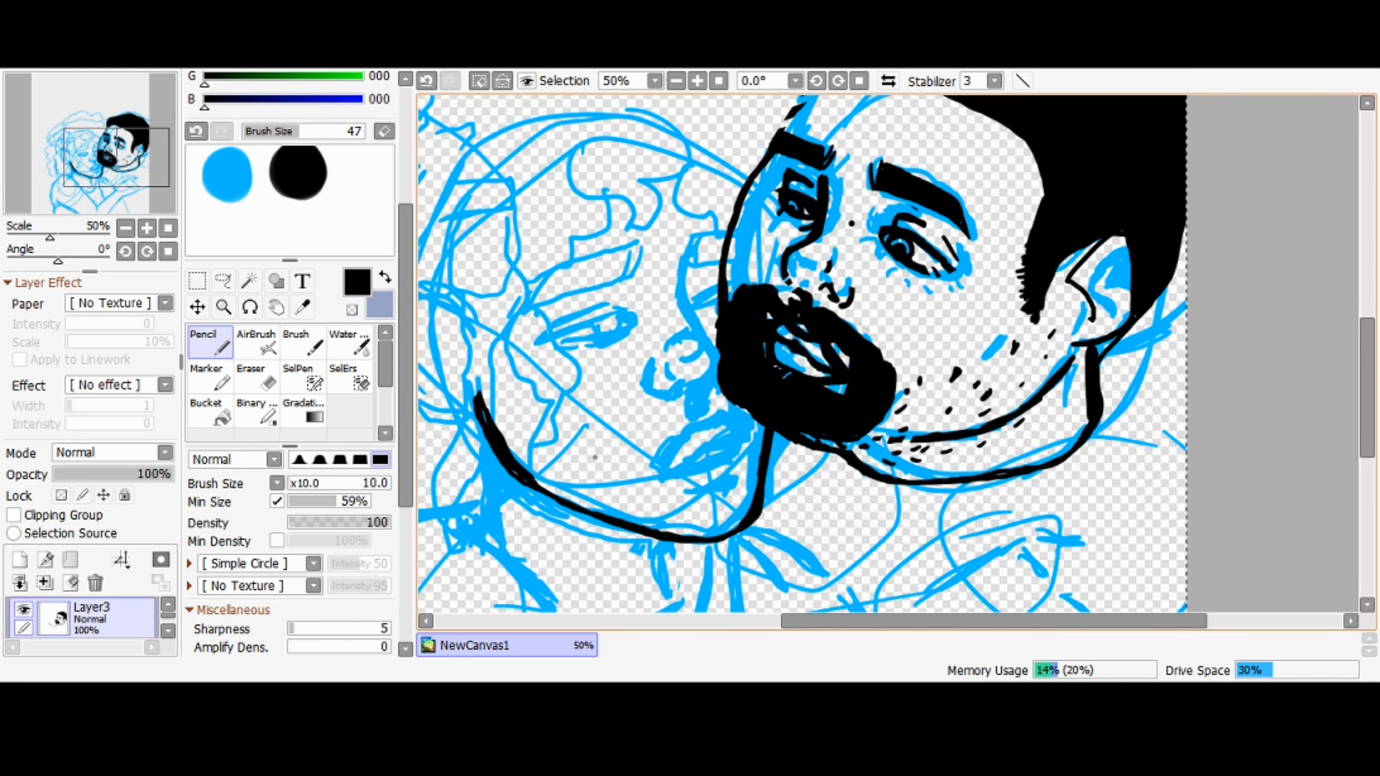
Step: Ink the woman's face contour, eyebrow and closed eye beside the man's beard
click(697, 81)
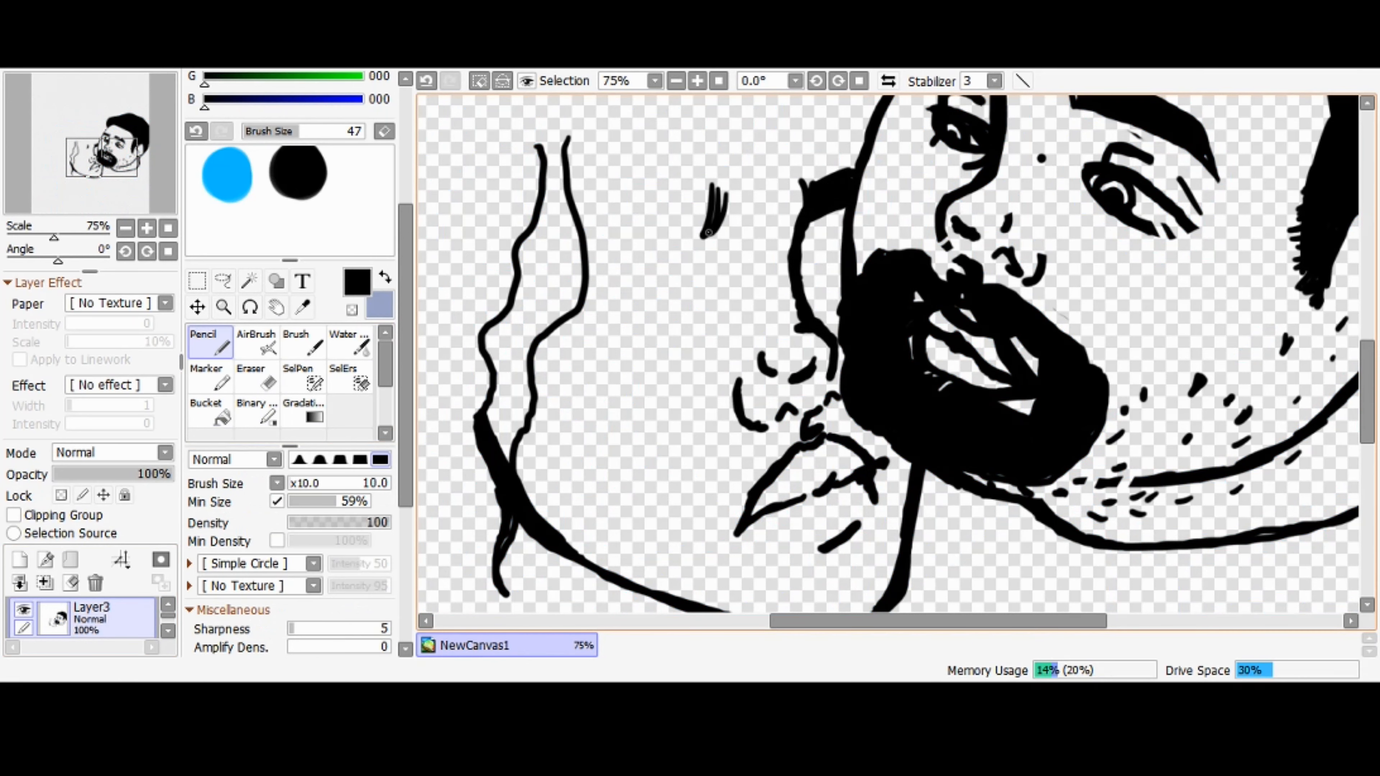
drag(713, 194, 616, 326)
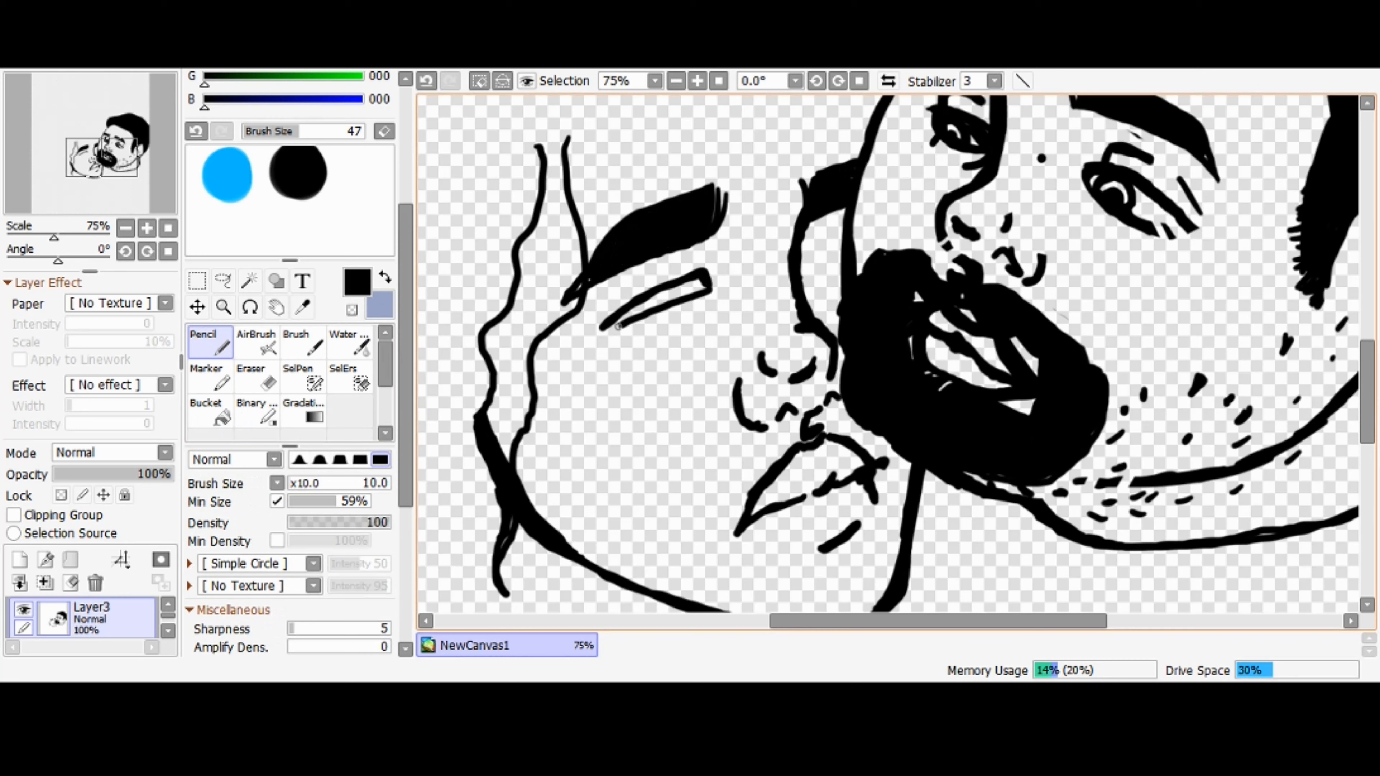
drag(607, 330, 718, 295)
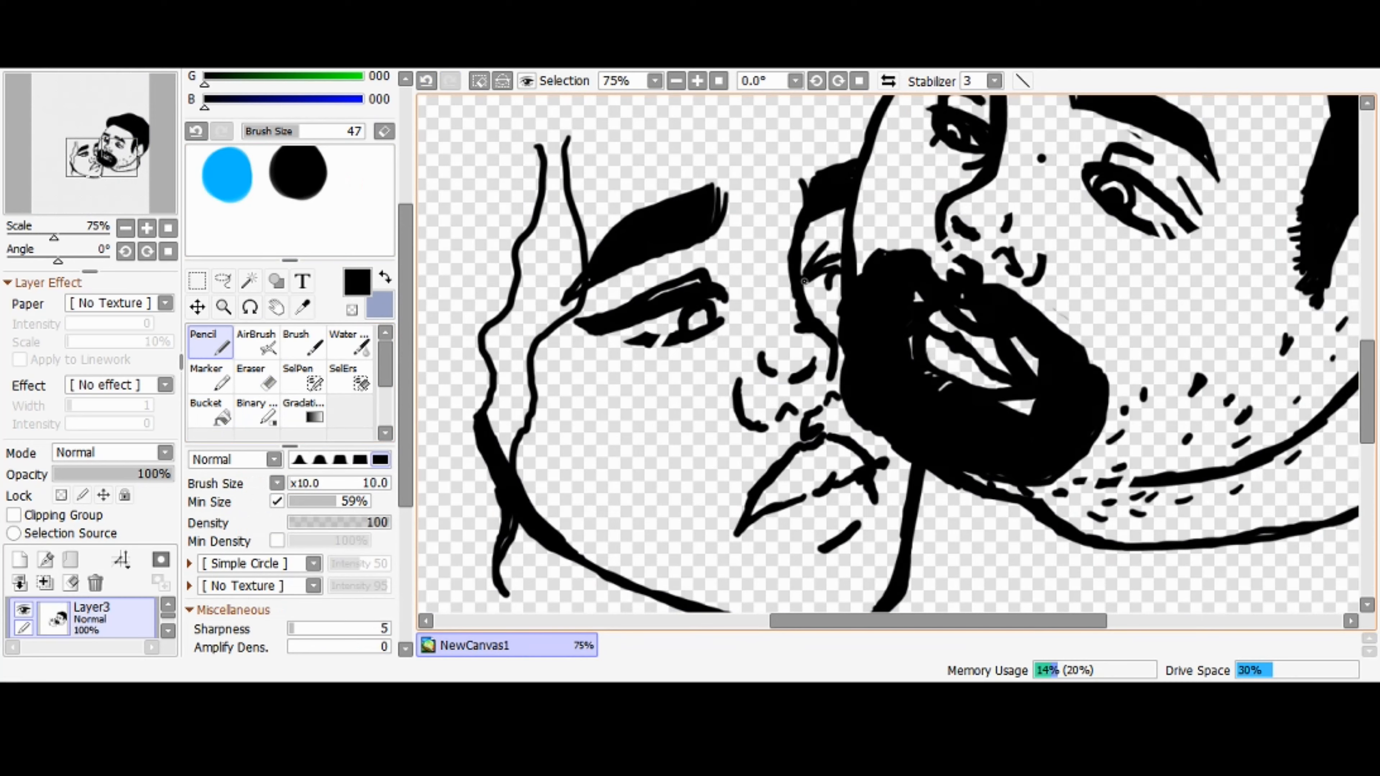
click(677, 79)
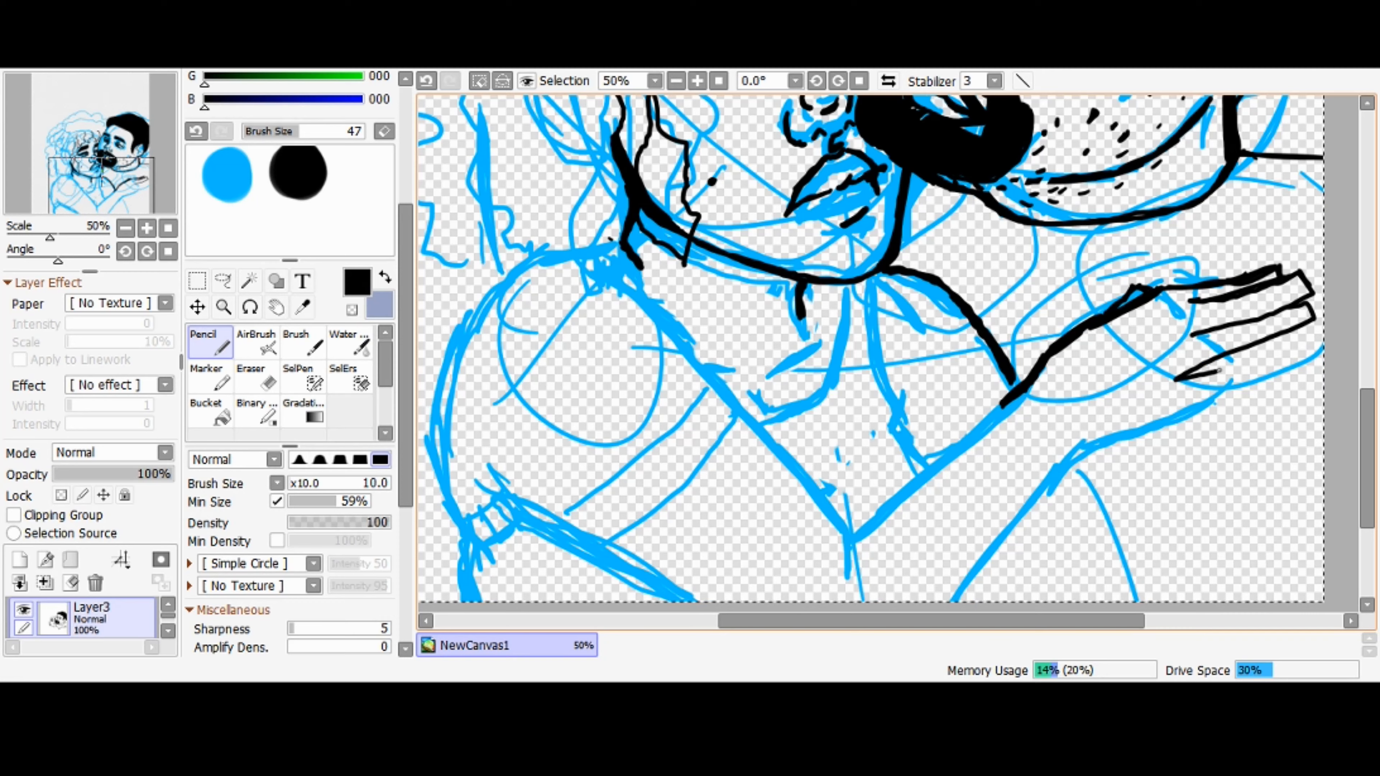
Step: Trace the woman's arm, the hand on his shoulder and her curly hair outline
click(697, 81)
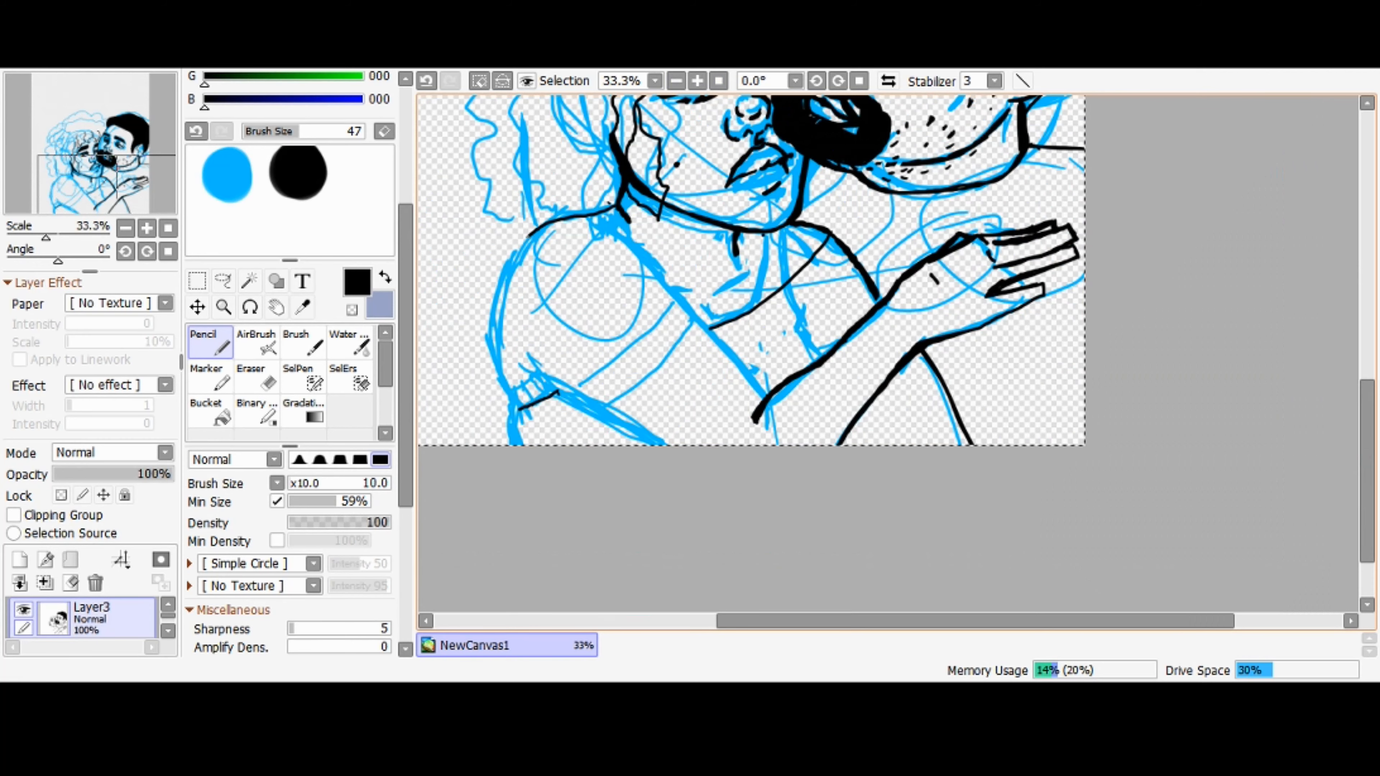
click(698, 80)
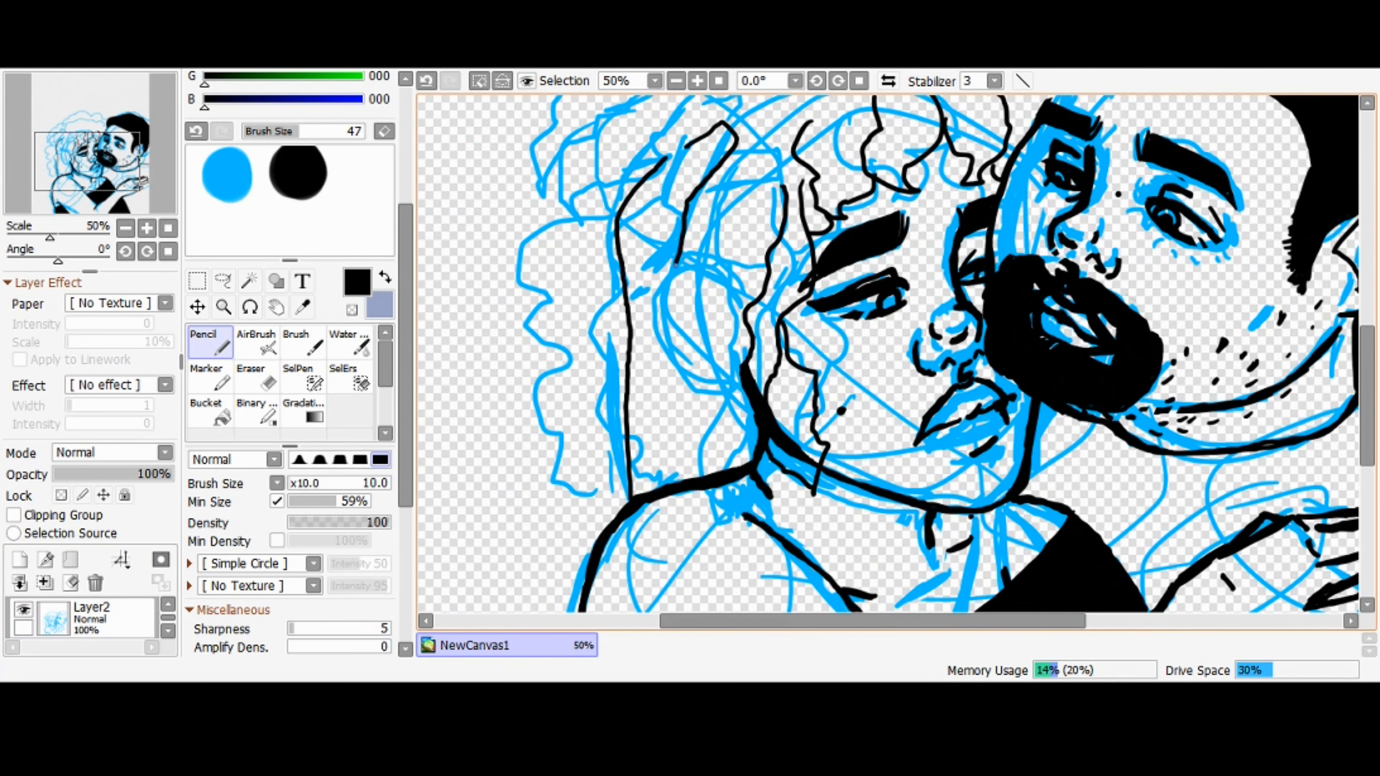
drag(721, 132, 739, 564)
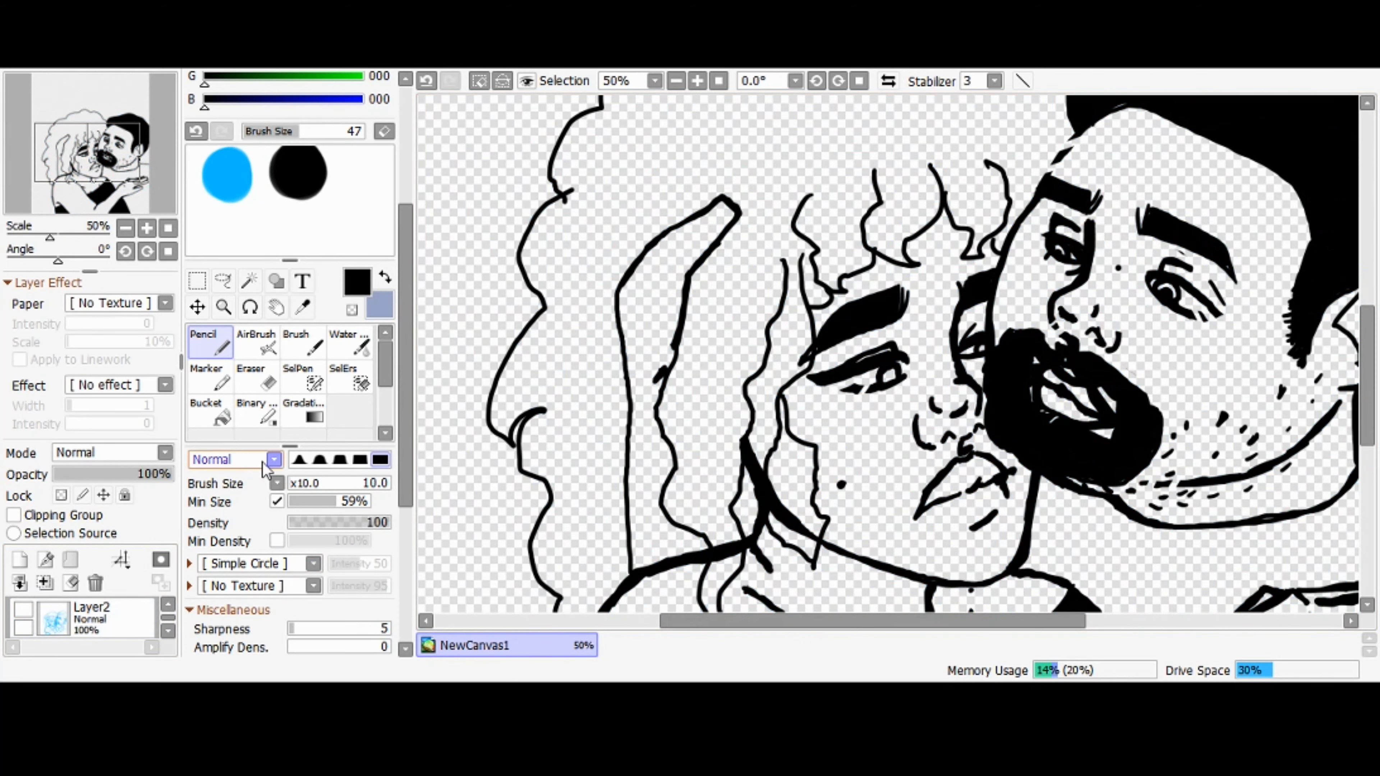
Step: Fill both characters' hair solid black and draw small loose curl strands above
click(677, 80)
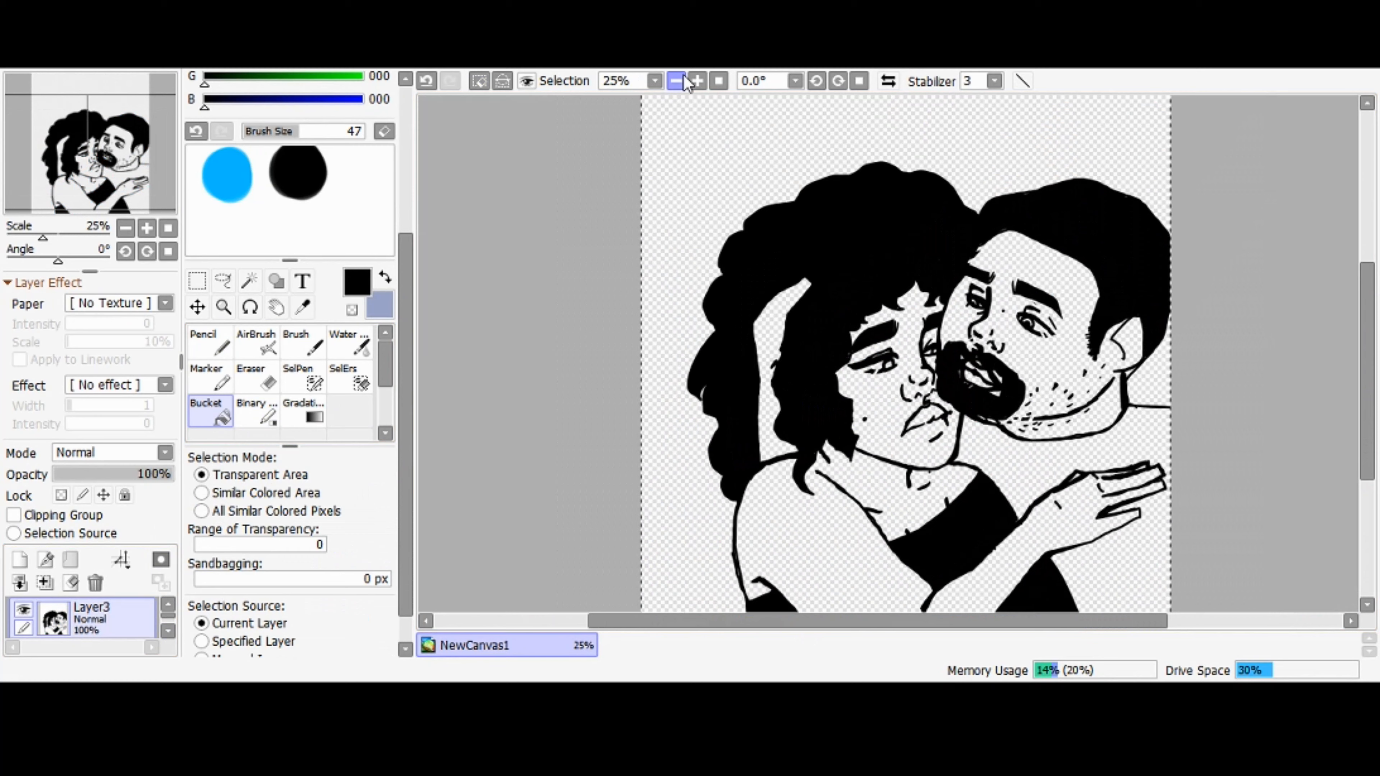
click(209, 342)
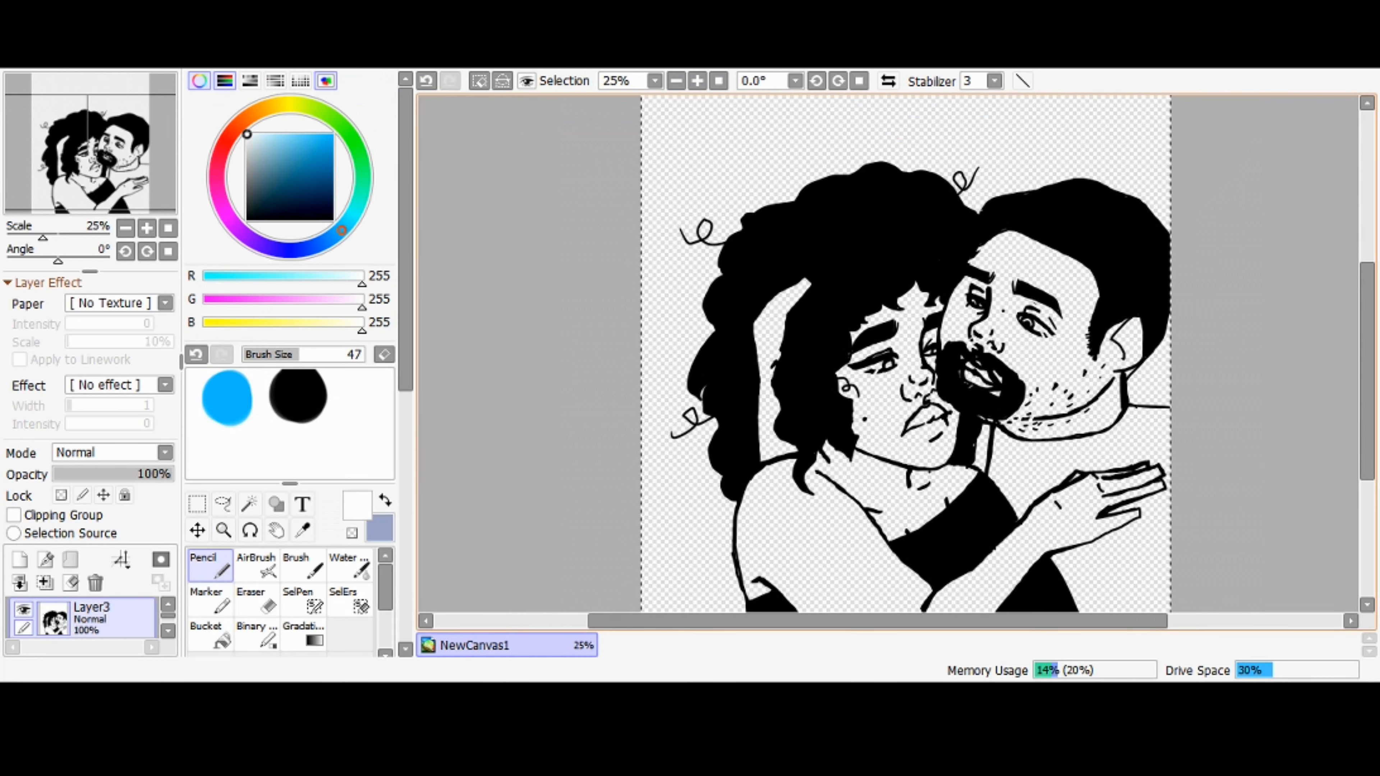
click(19, 560)
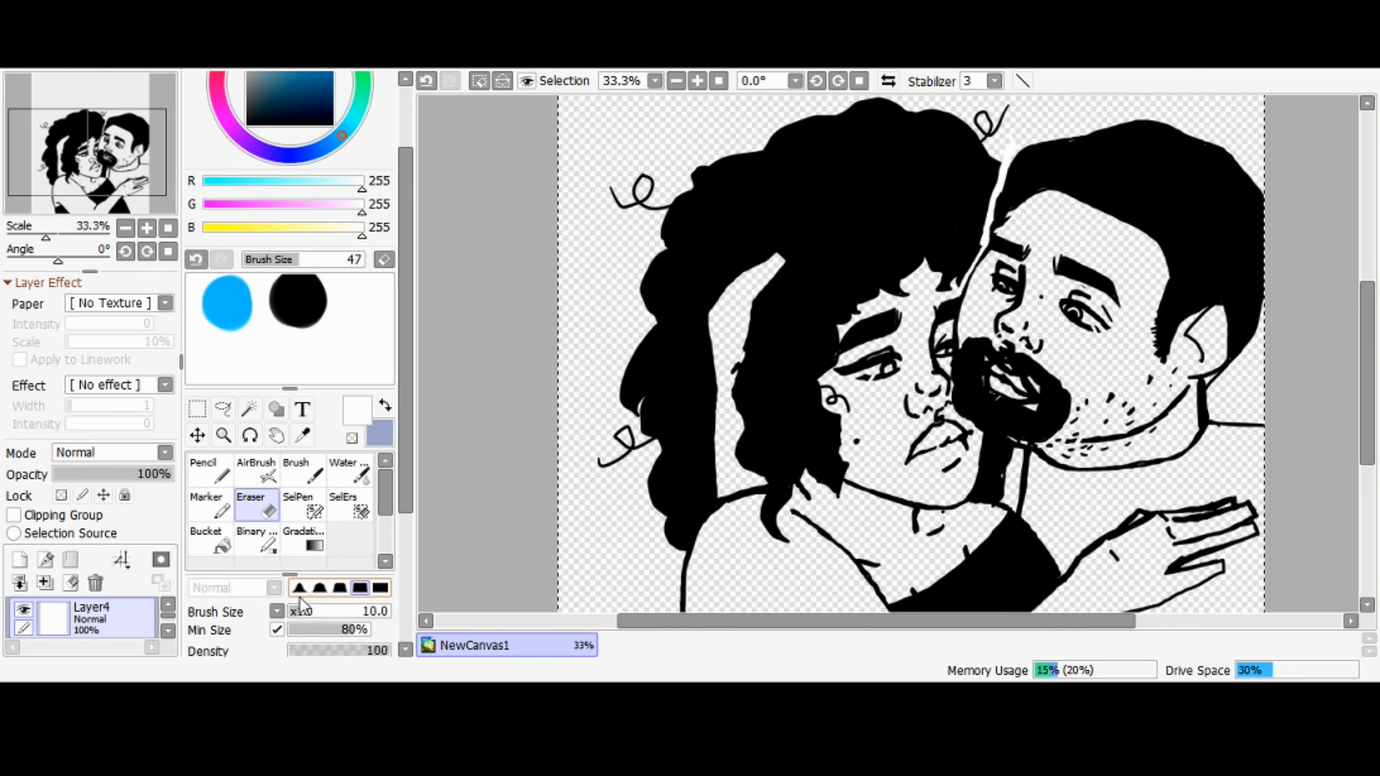
Step: Trim the edges of the woman's black hair into longer waves with a large Eraser
click(206, 470)
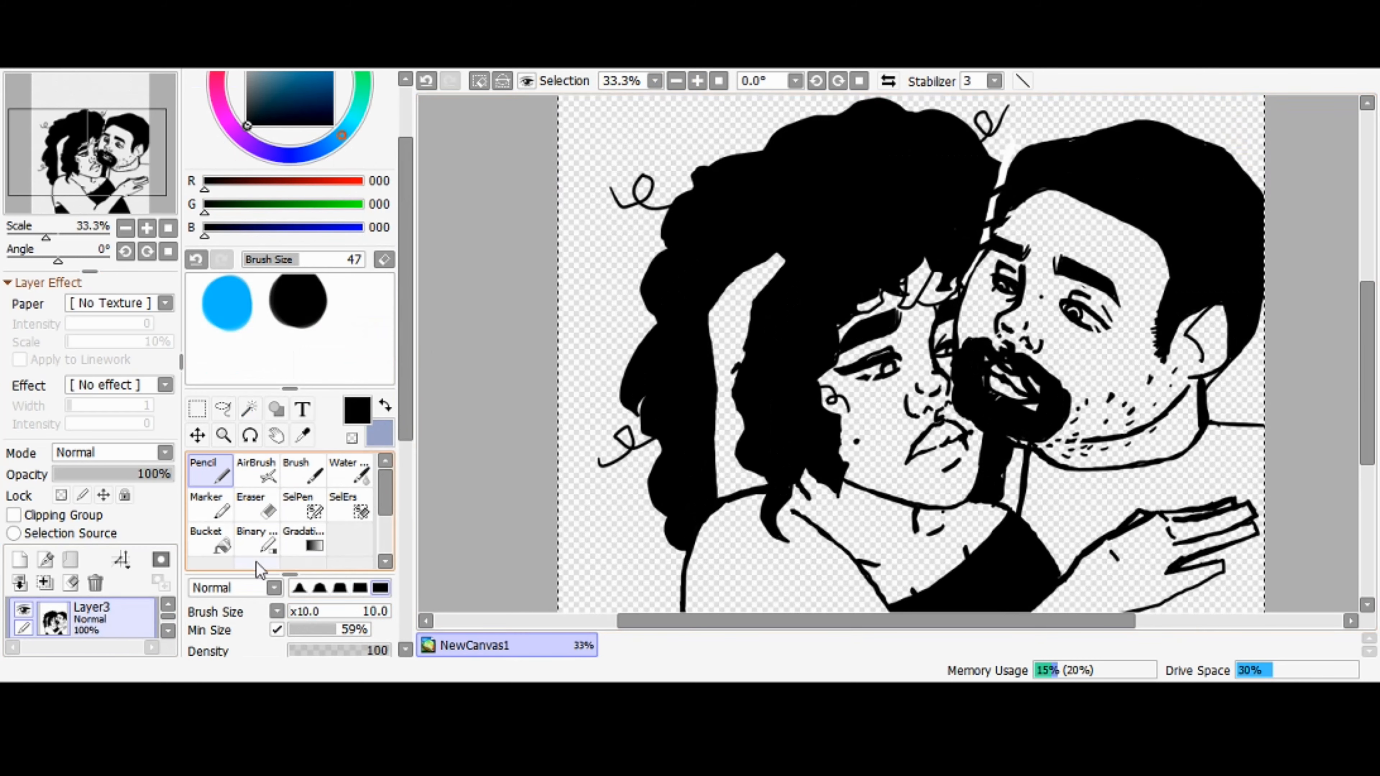
click(251, 506)
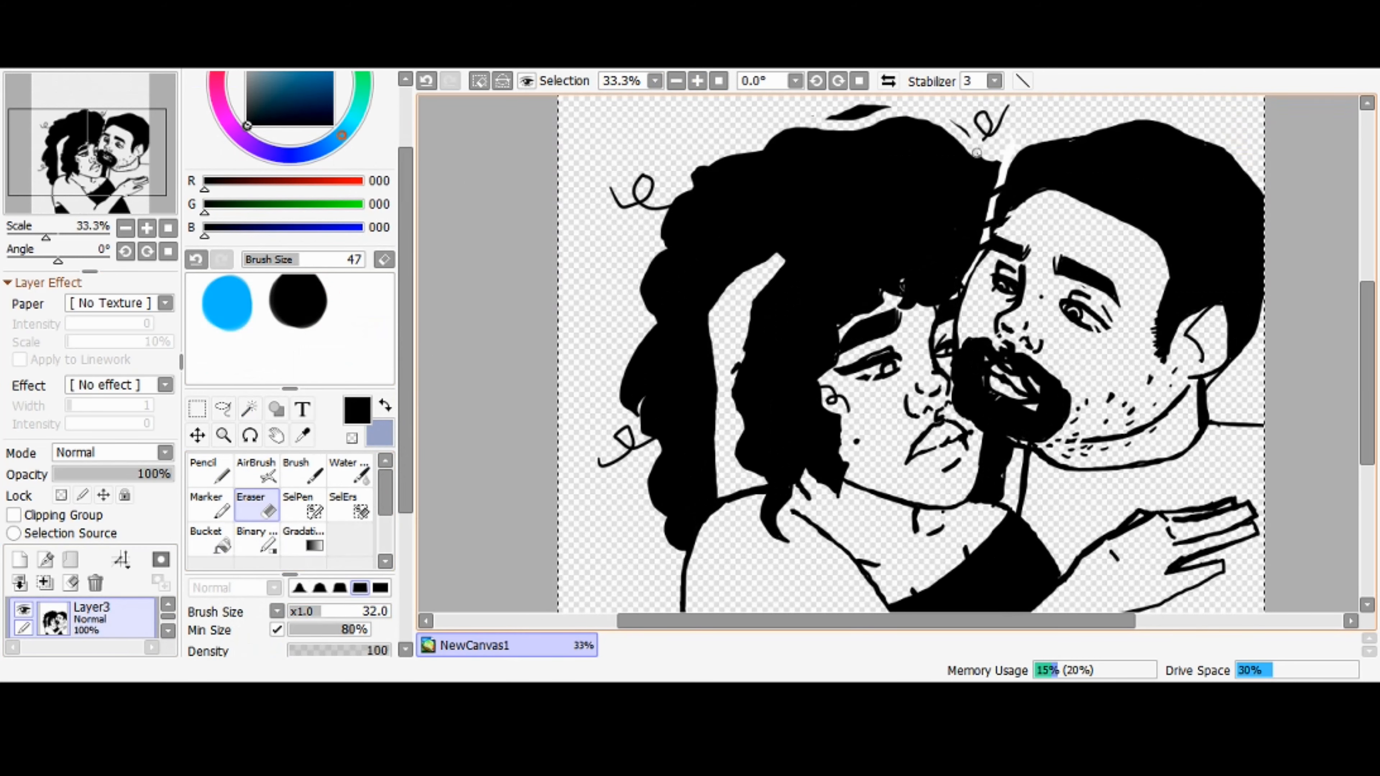
click(204, 471)
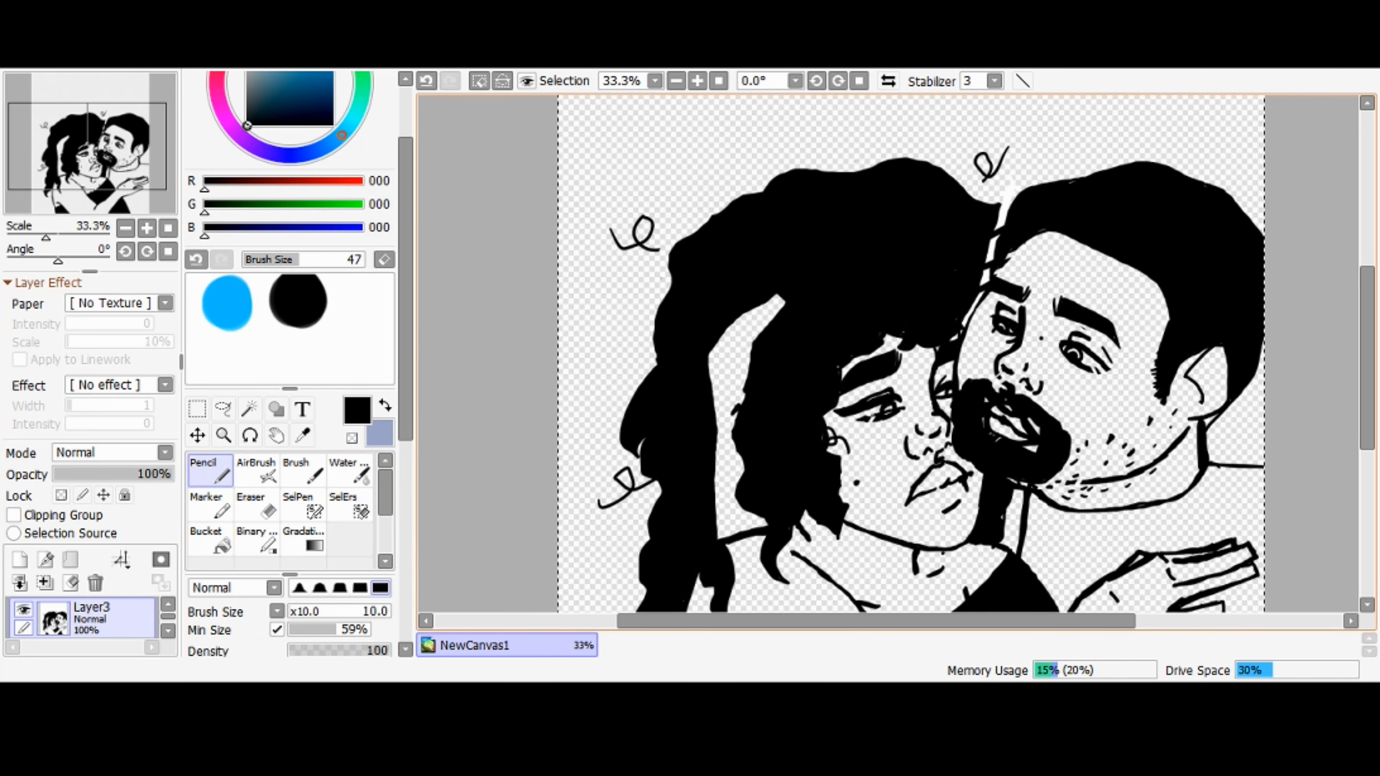
Step: Draw glasses on the woman's face and view the whole drawing
click(696, 80)
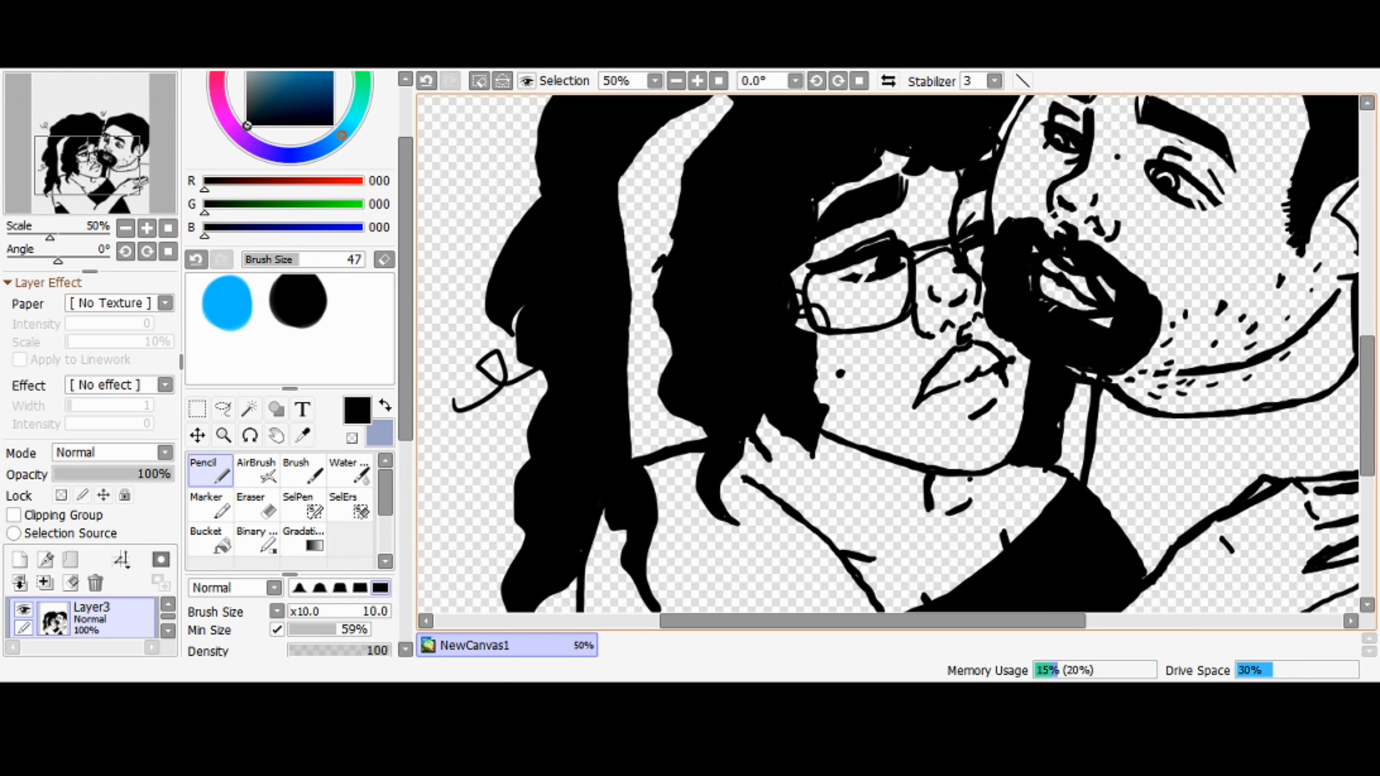
click(676, 80)
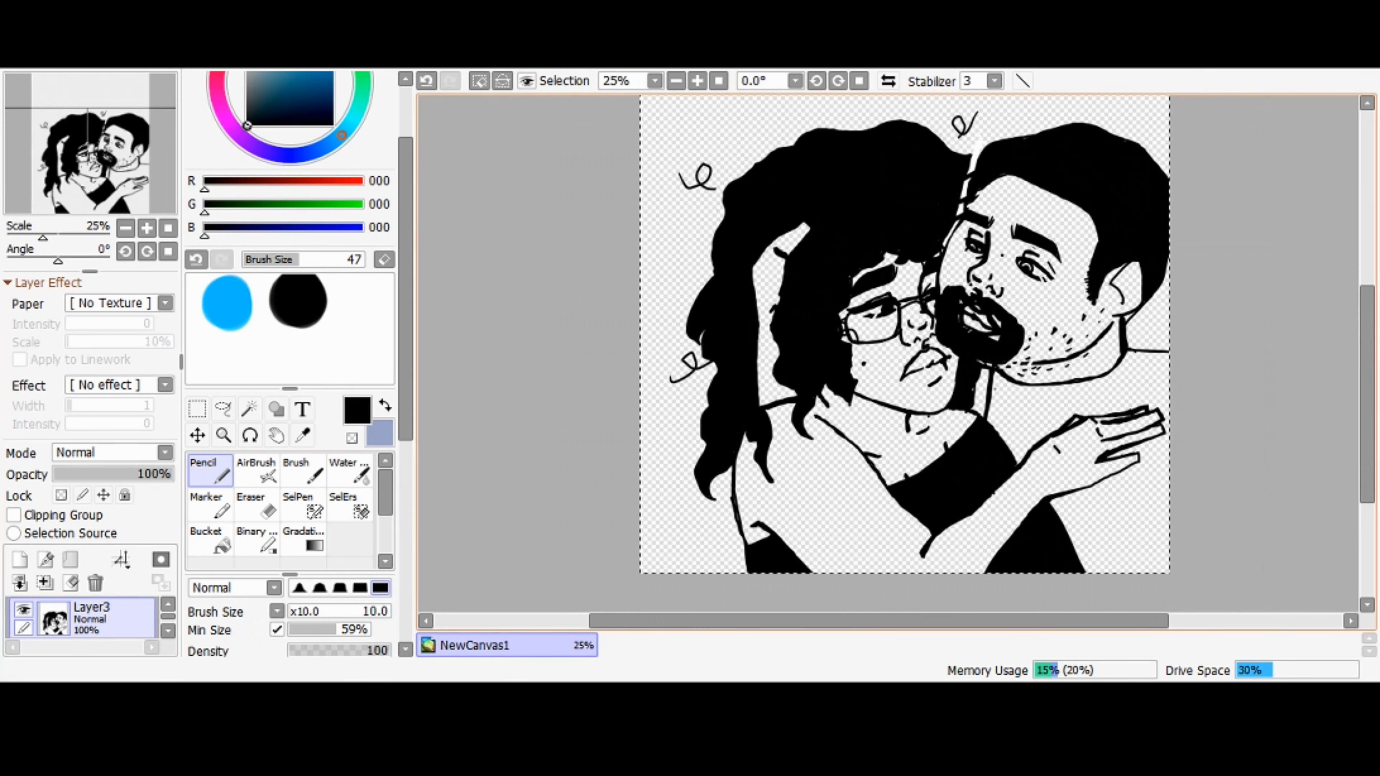
click(251, 509)
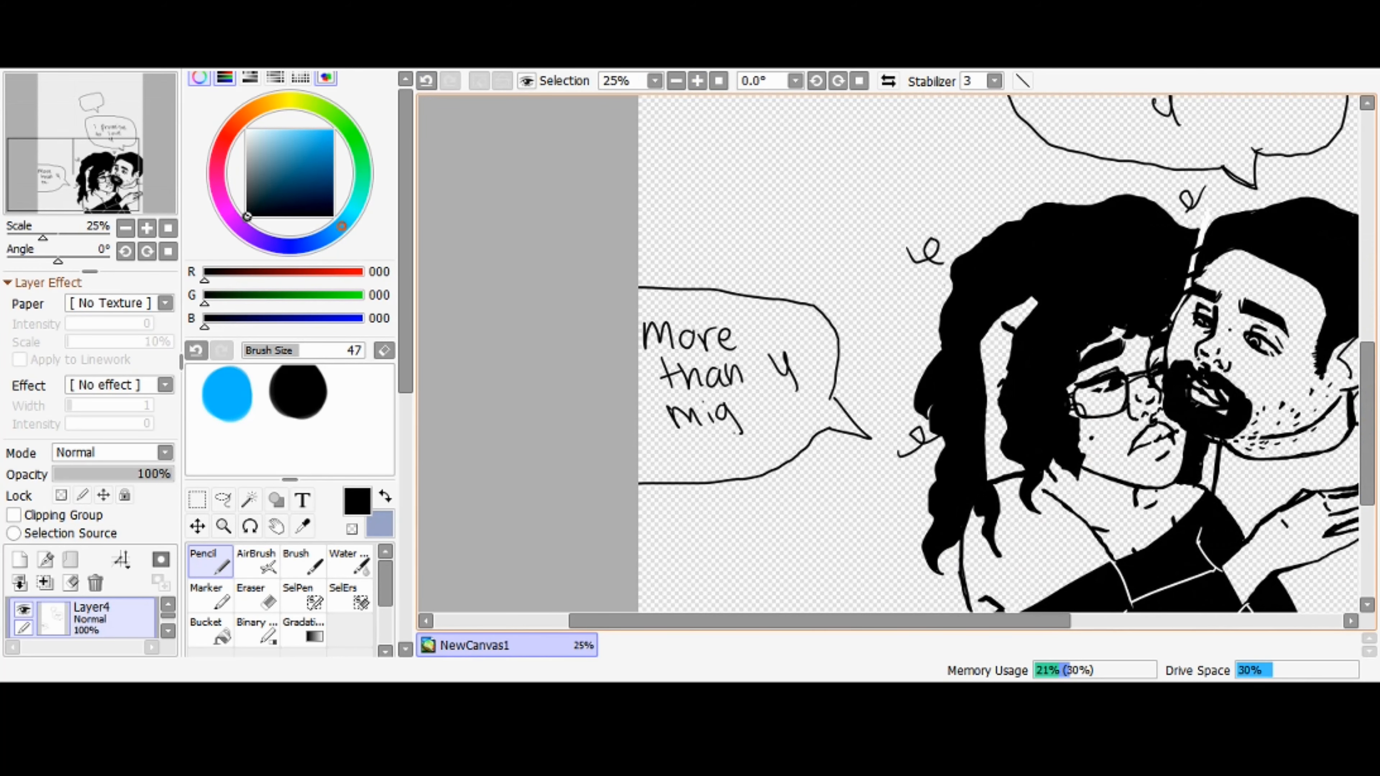
Step: Letter bubbles 'yes', 'i promise to love u', 'more than u might hate me?' and view the full page
click(677, 80)
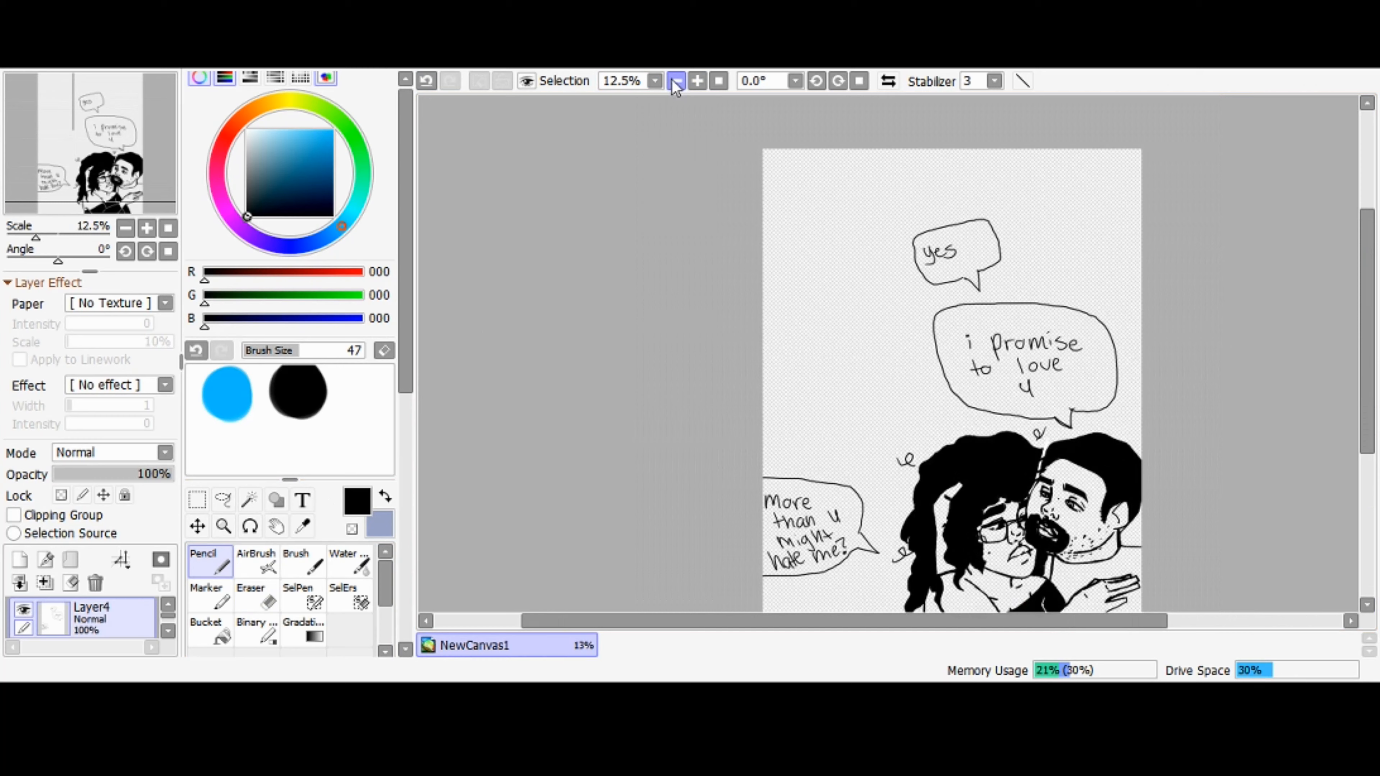